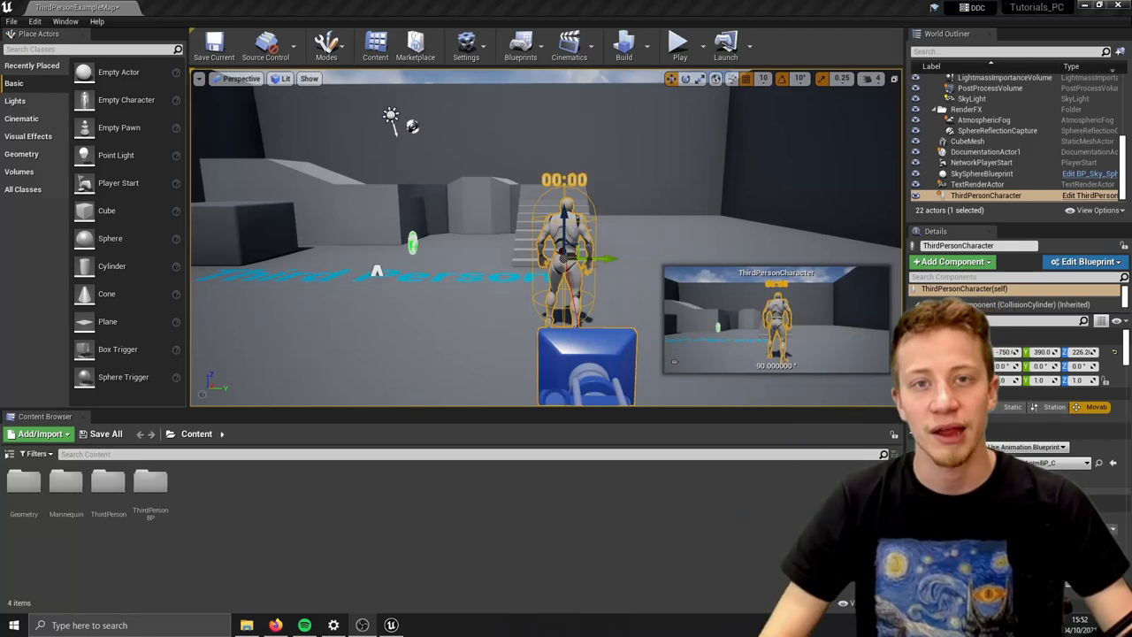
mouse_move(713, 144)
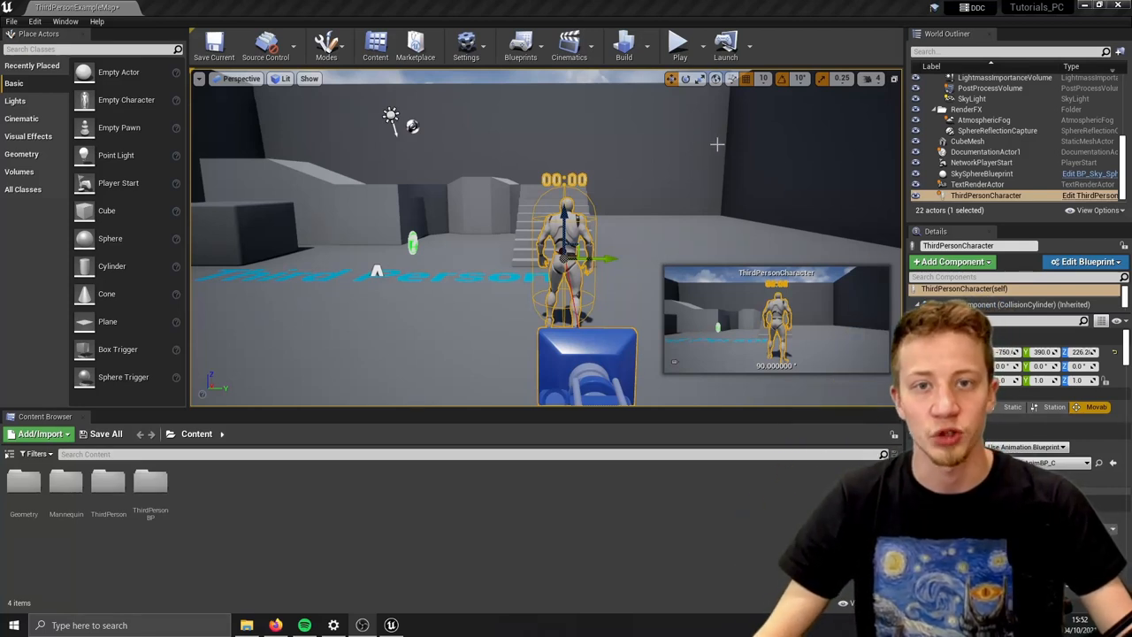
Play-test the level to preview the finished stopwatch, then stop
left_click(689, 44)
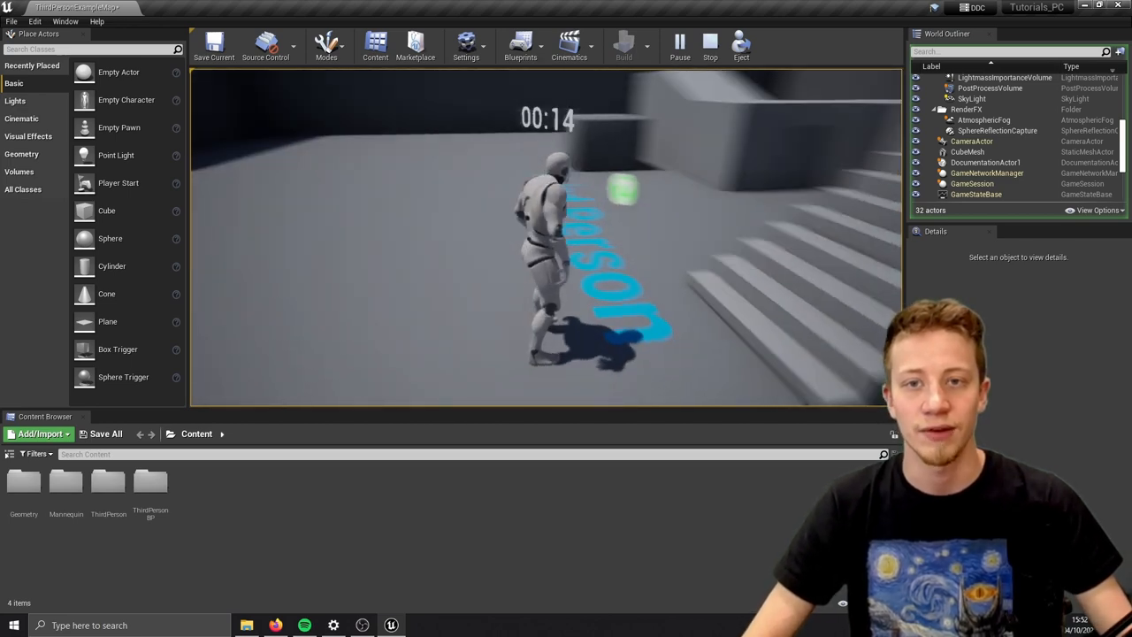
left_click(705, 42)
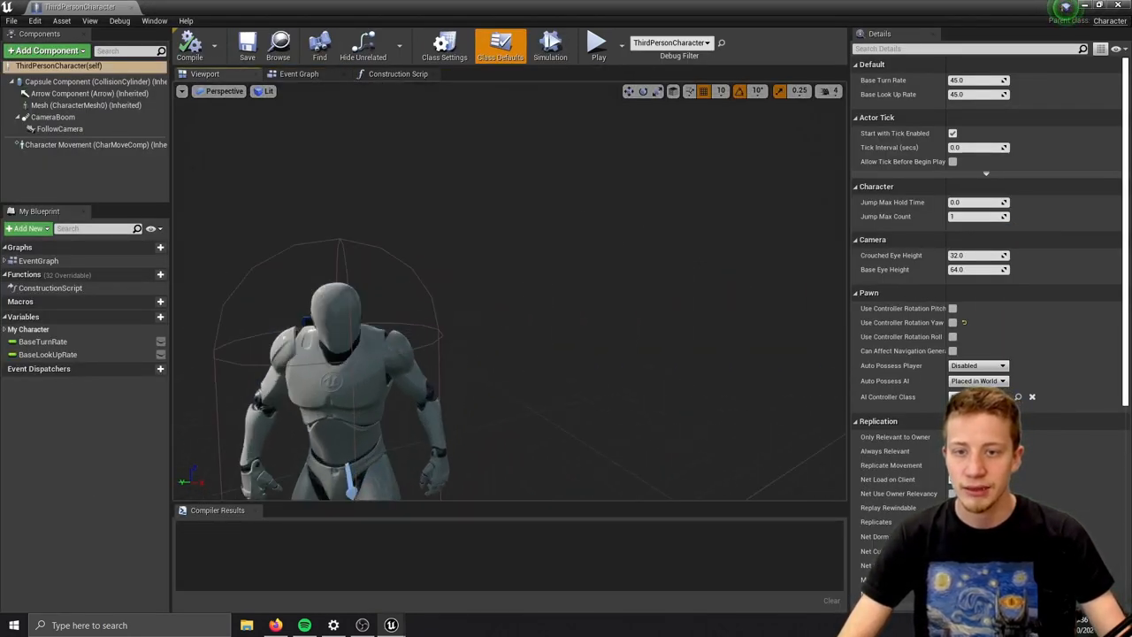
Add a Text Render component to the ThirdPersonCharacter
left_click(48, 50)
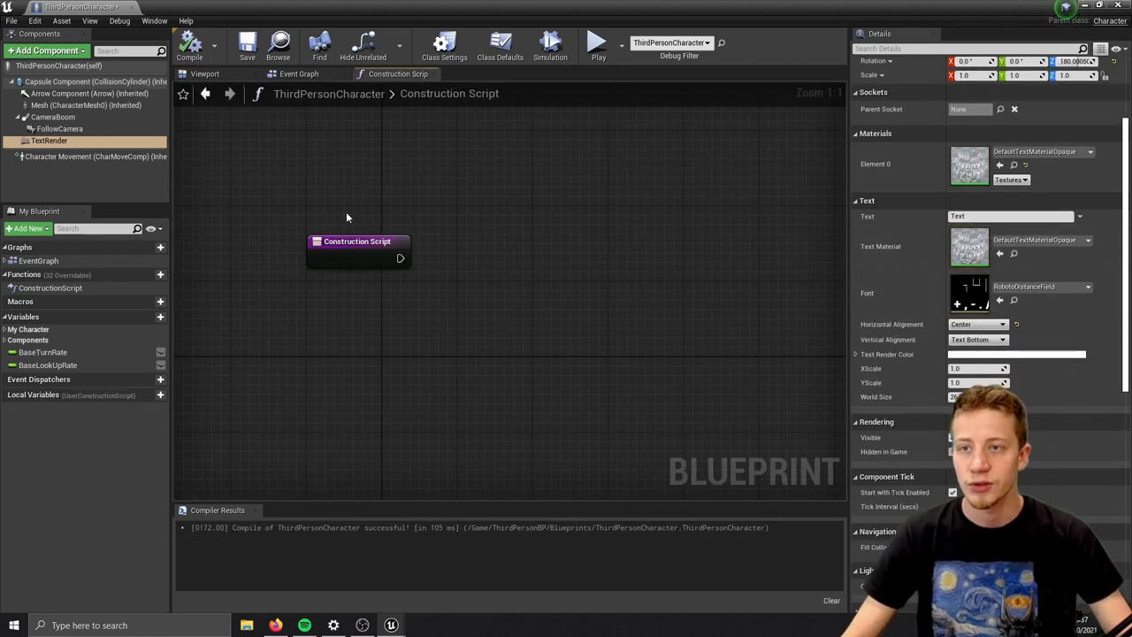
Check the text in the viewport, then create an Integer variable named Minutes
left_click(203, 74)
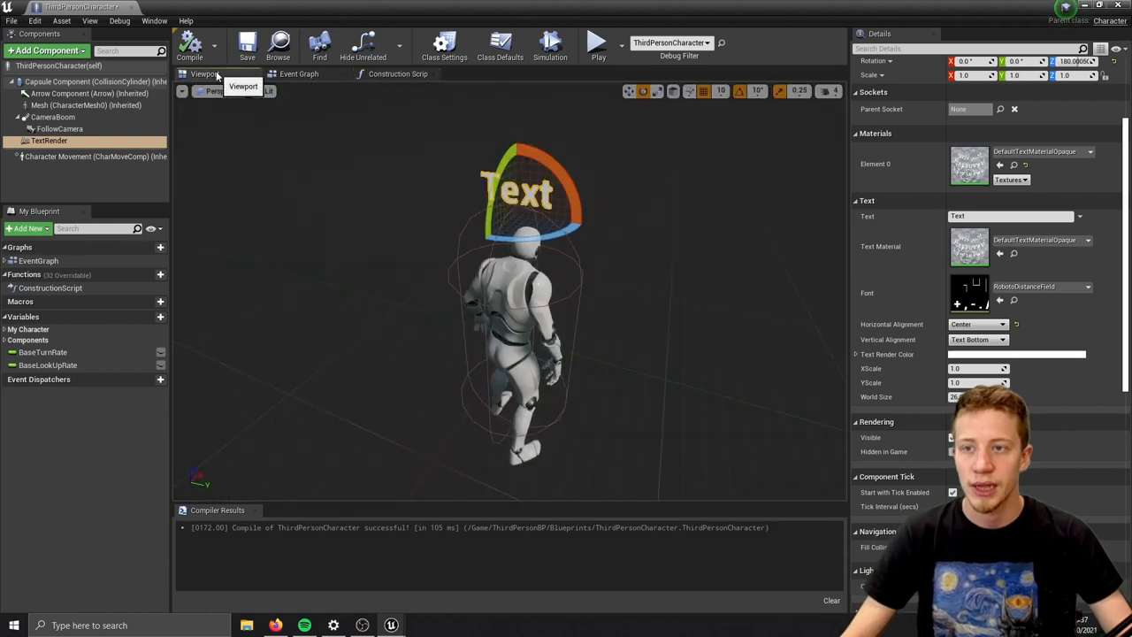
left_click(397, 74)
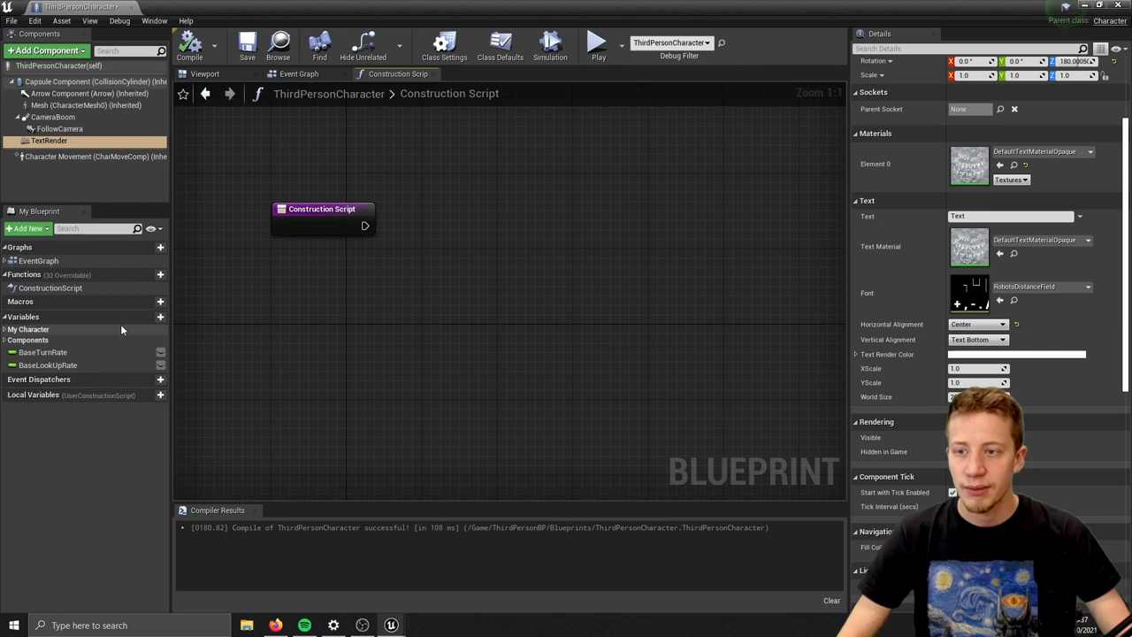
left_click(160, 317)
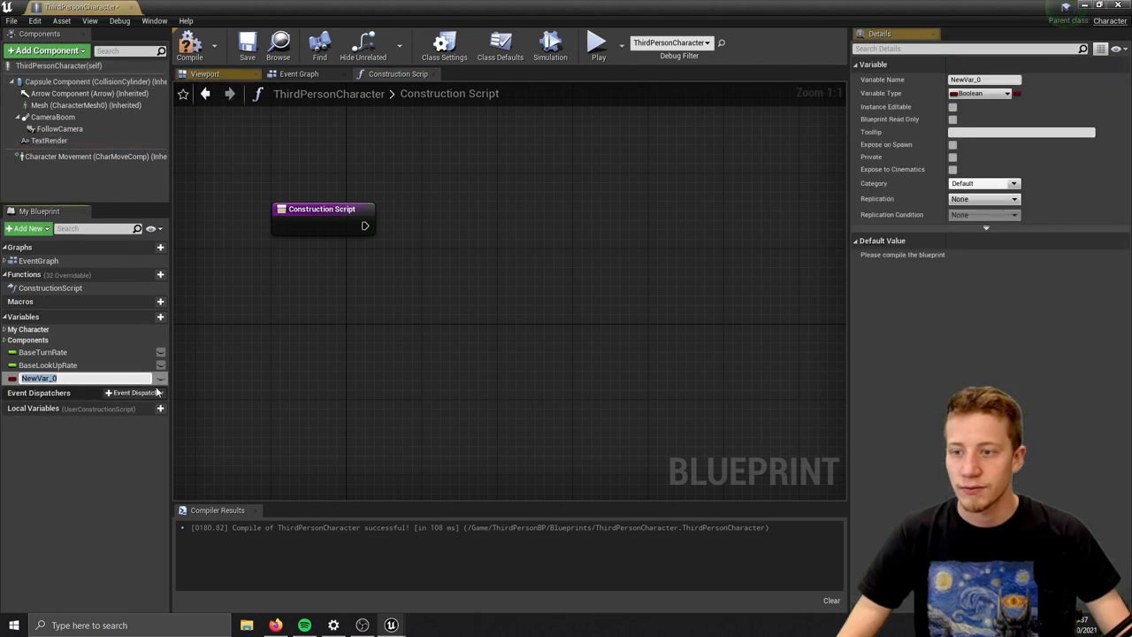
left_click(1009, 92)
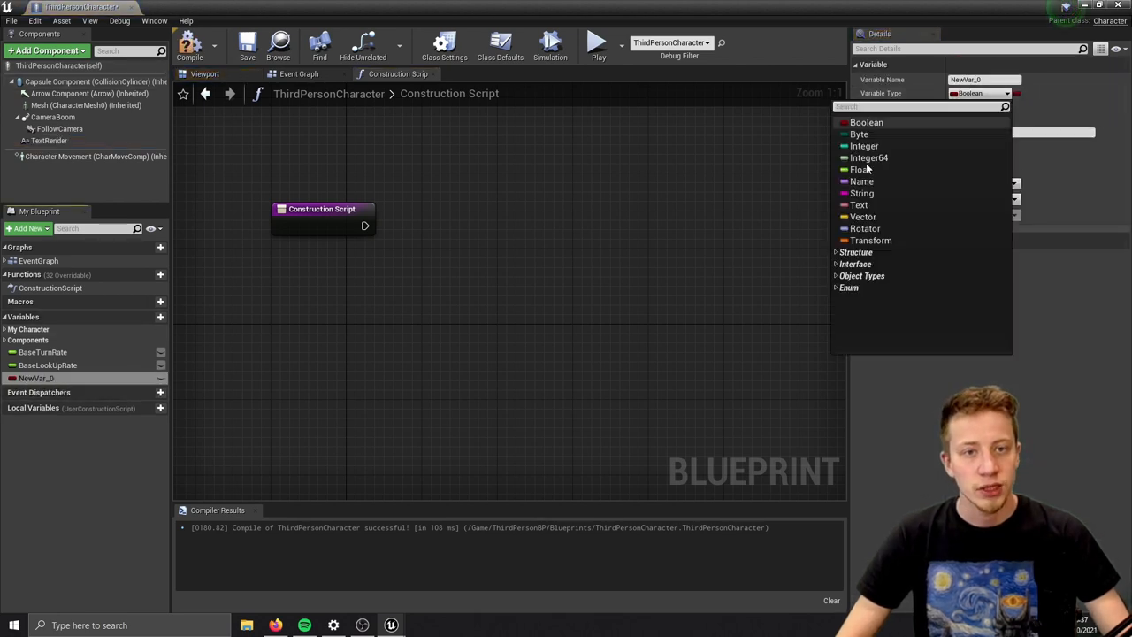
left_click(864, 146)
type("Minutes")
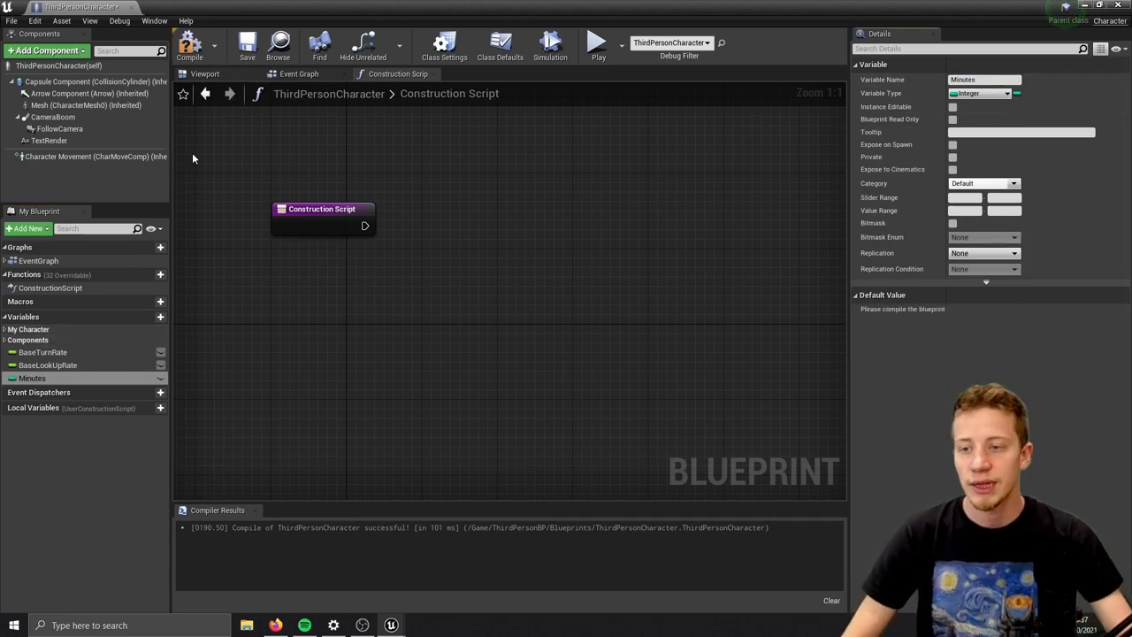
right_click(31, 375)
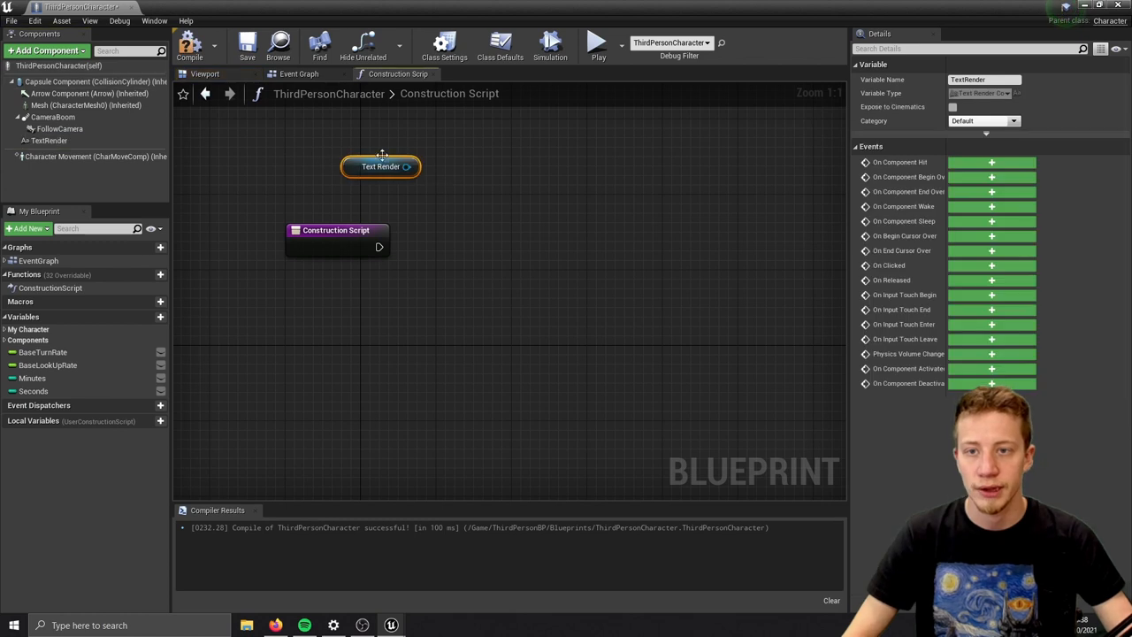
Add Set Text for Text Render, Seconds and Minutes getters, and a three-input Append
left_click_drag(409, 166, 546, 250)
type("set text")
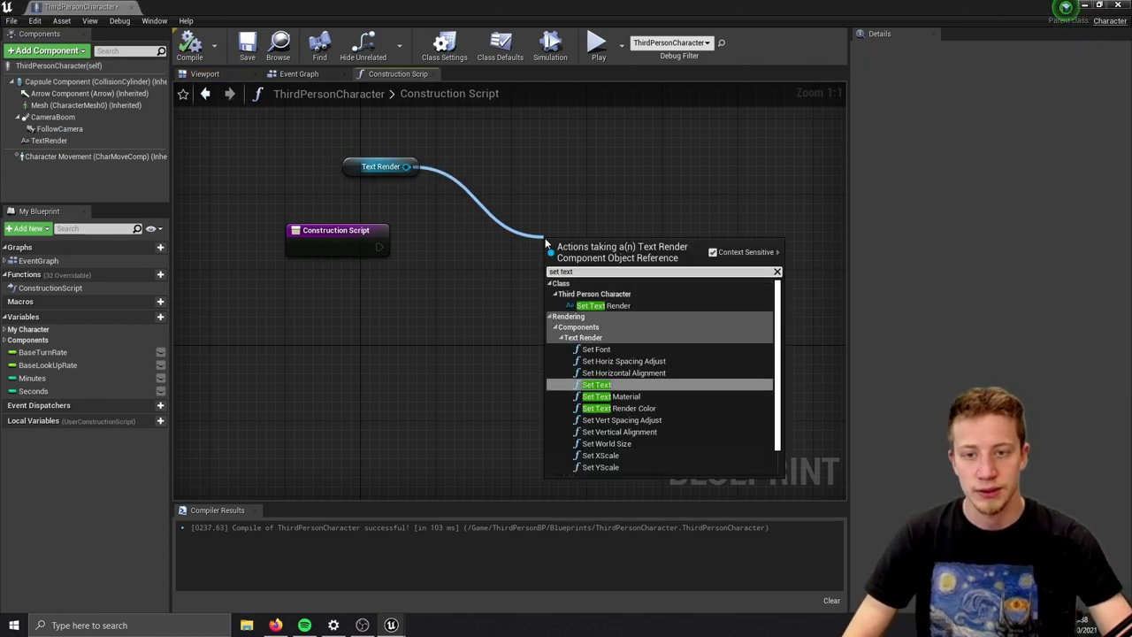
left_click(596, 384)
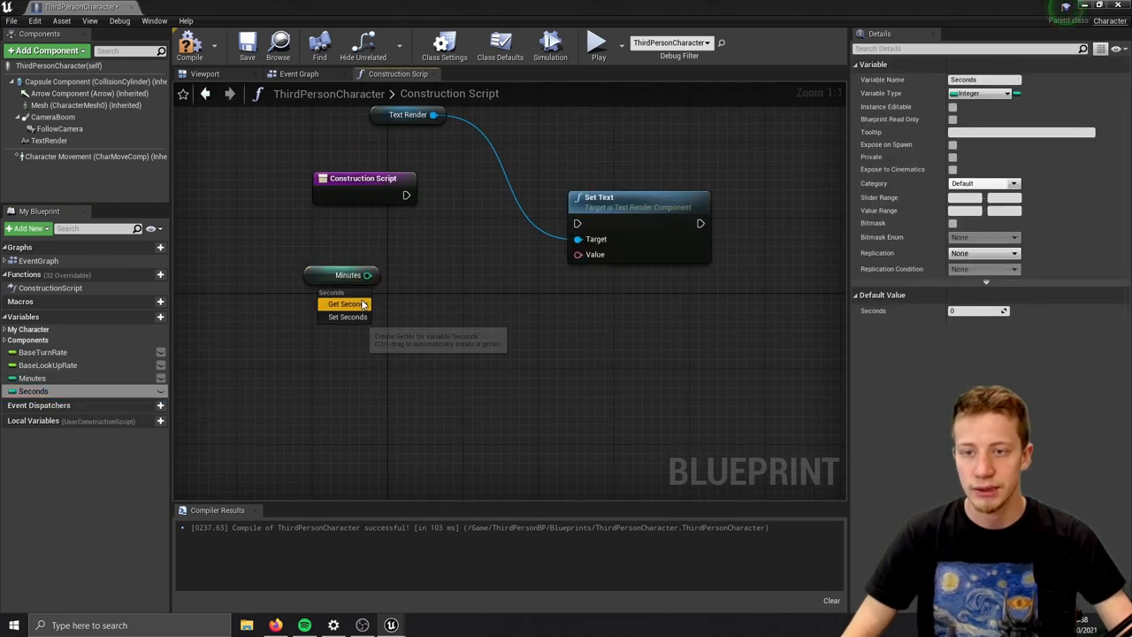
left_click(344, 303)
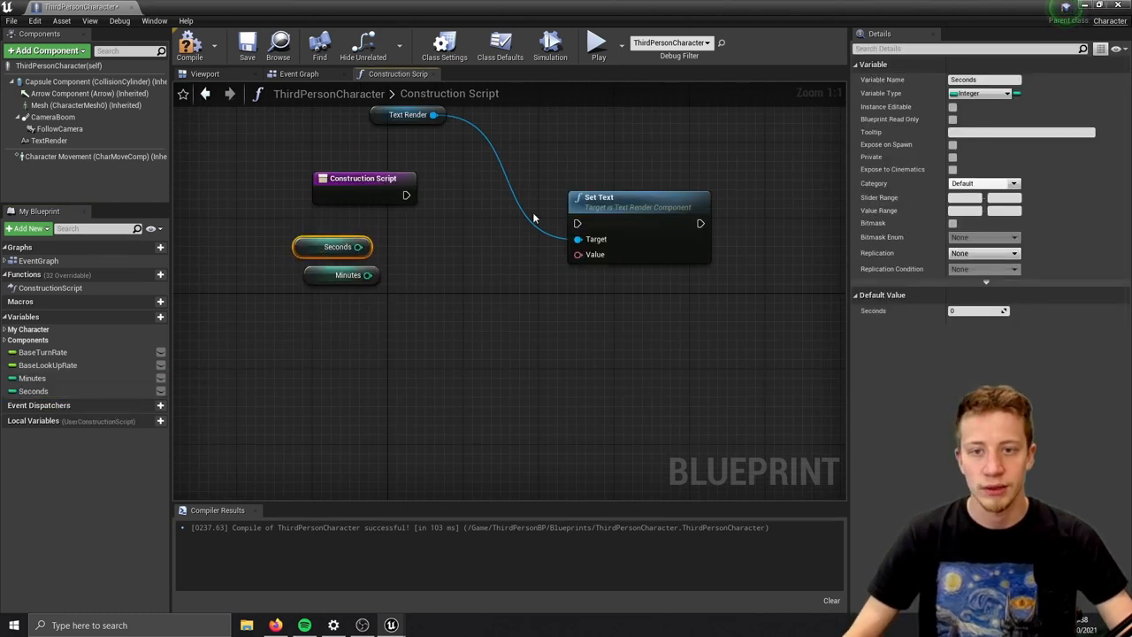
left_click(442, 313)
type("appen")
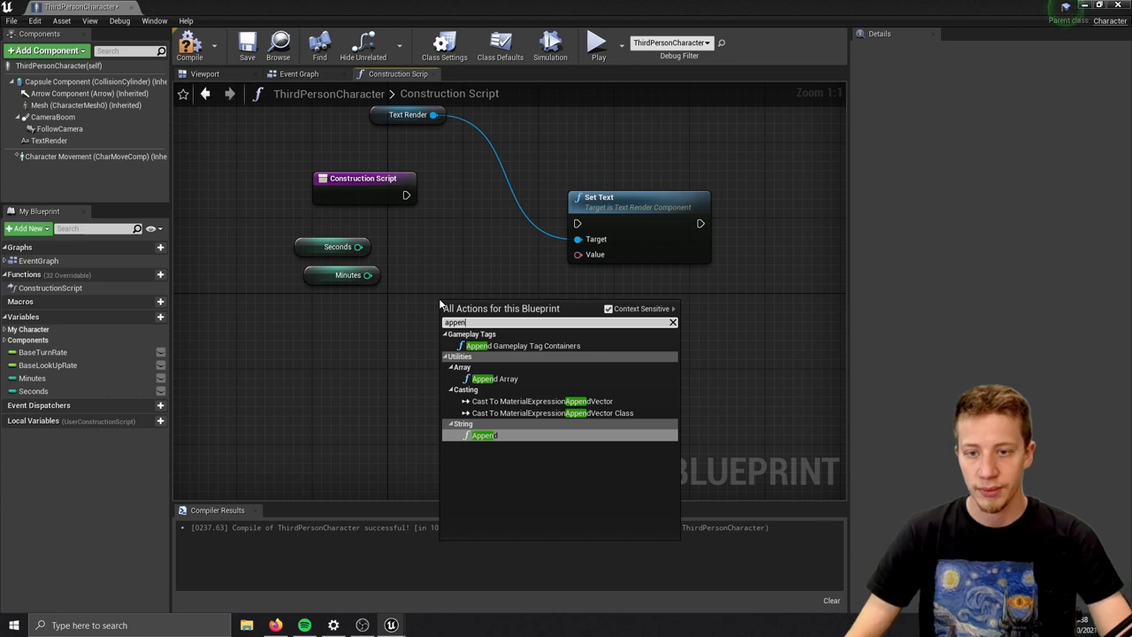
left_click(481, 435)
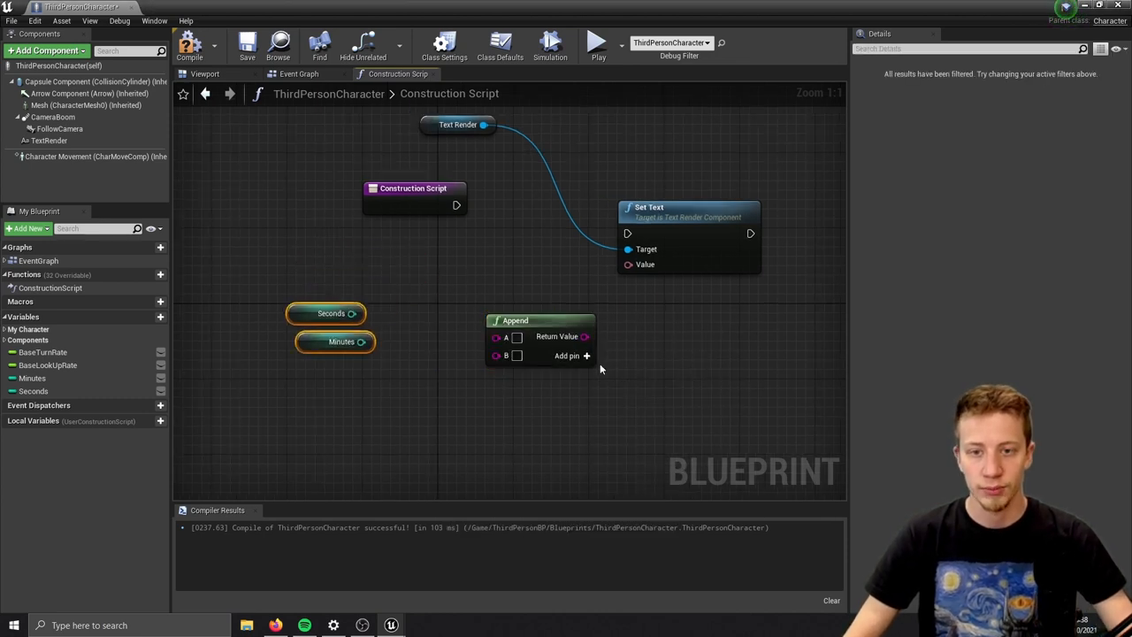
left_click(570, 356)
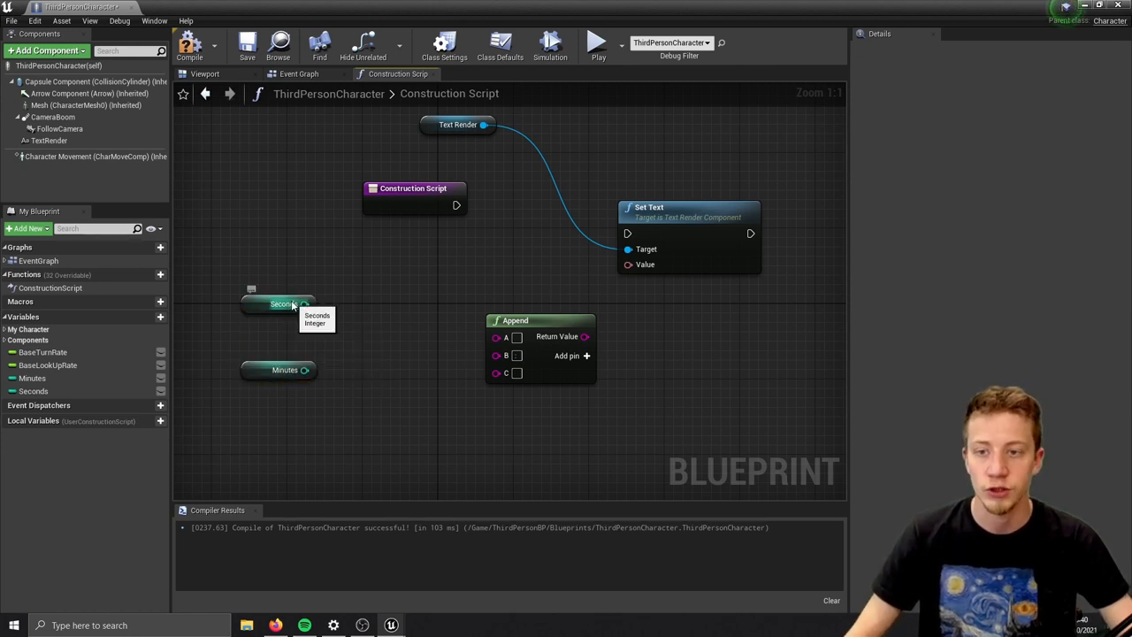
Convert Seconds and Minutes to two-digit text and wire them into the Append
left_click_drag(305, 303, 371, 326)
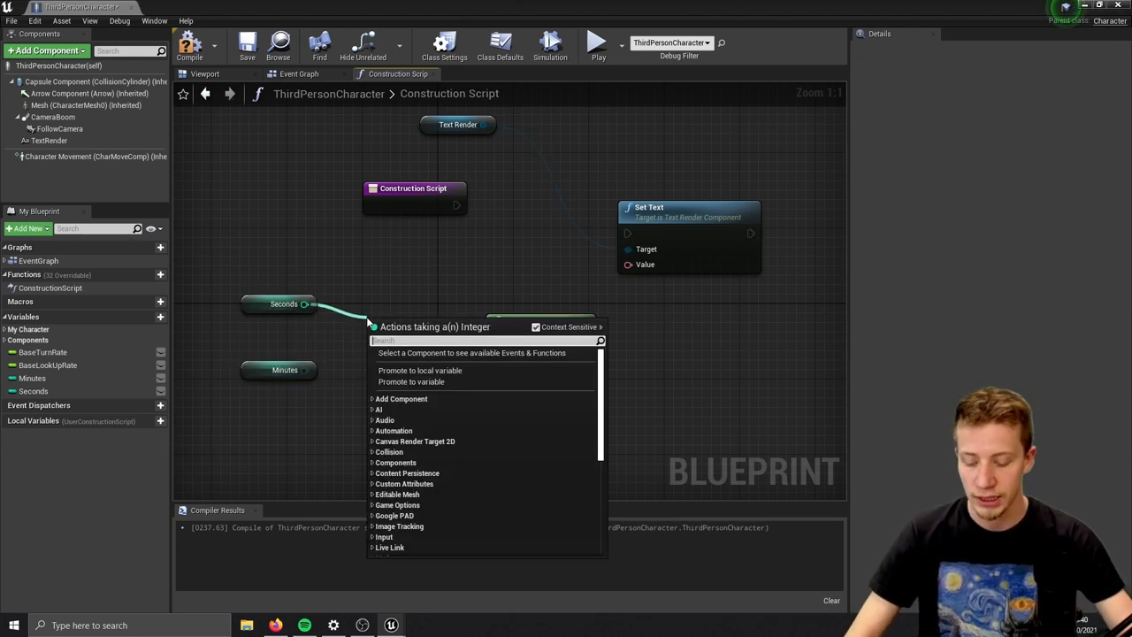
type("to string")
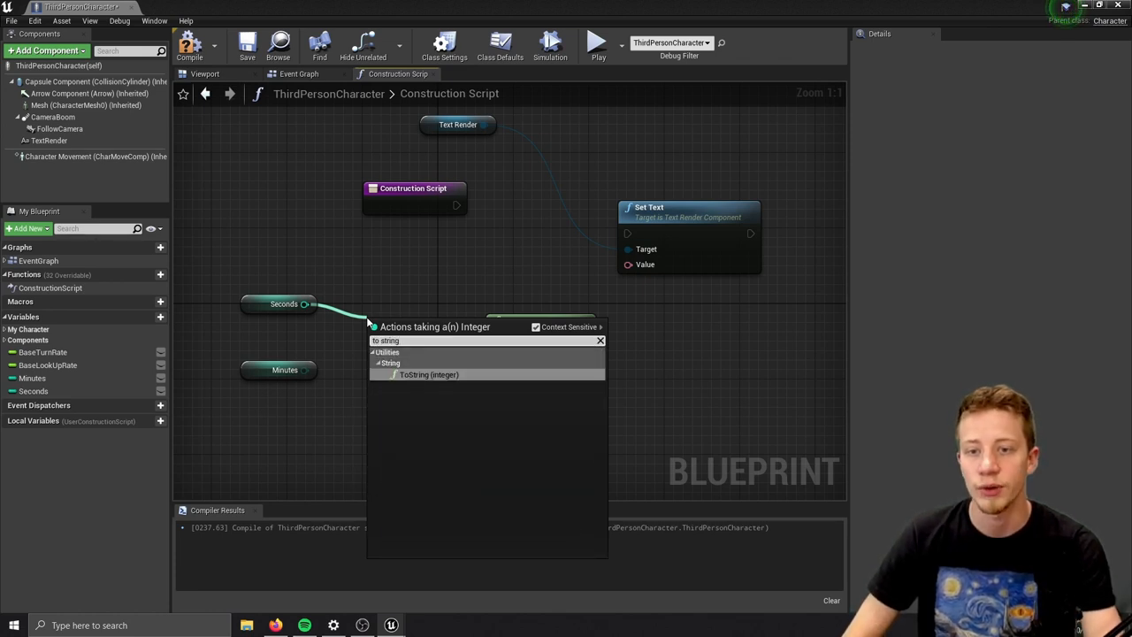
left_click(429, 374)
type("to text")
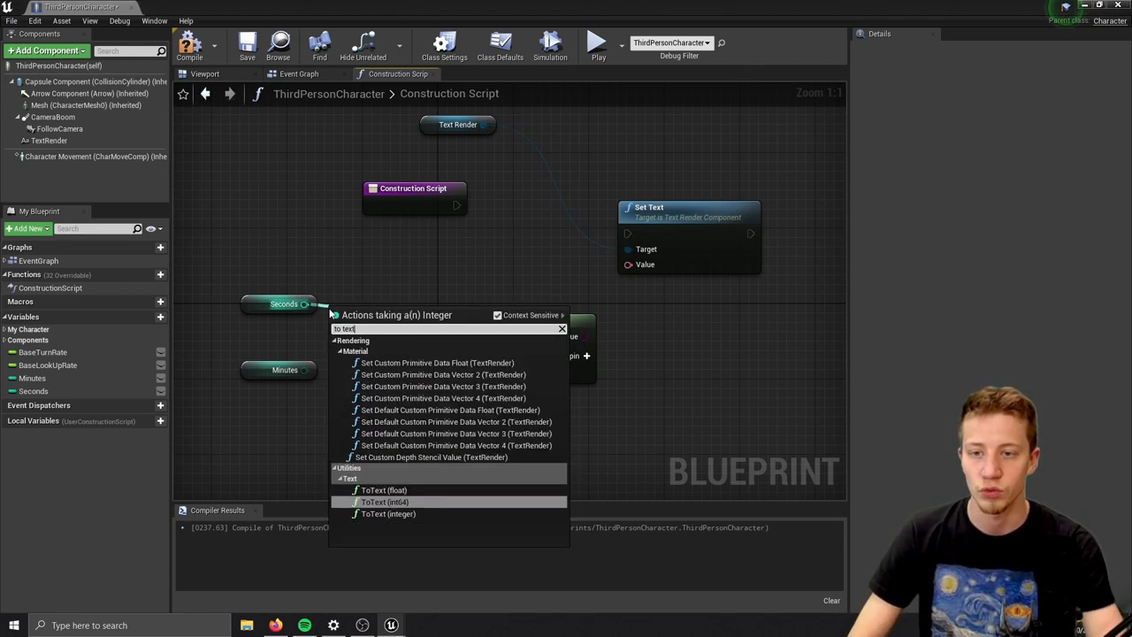
left_click(390, 513)
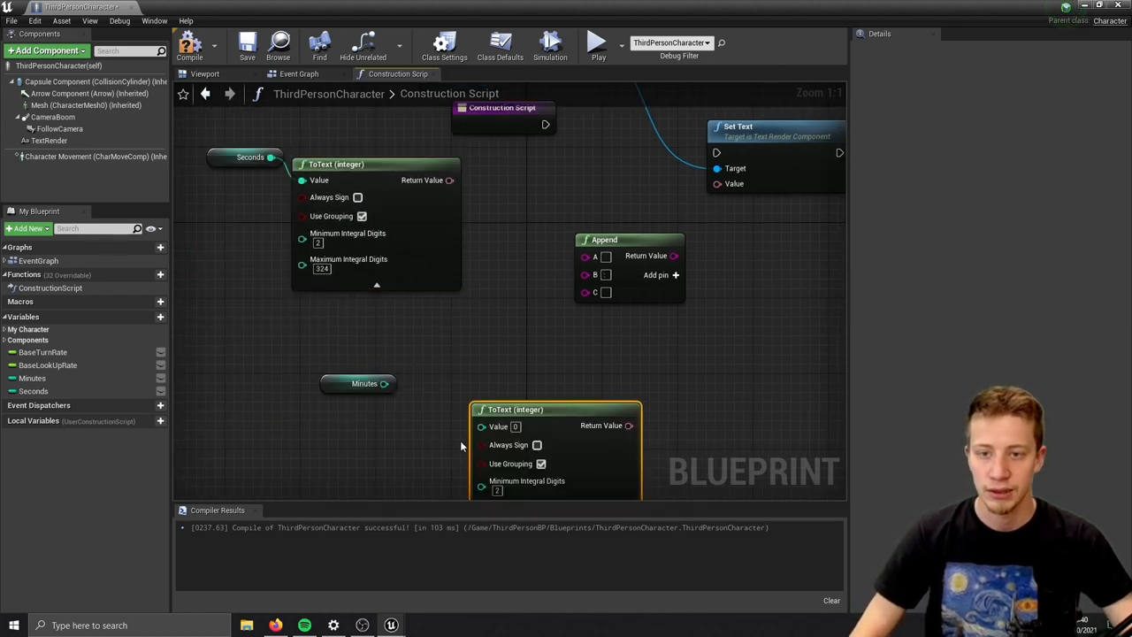
left_click_drag(385, 383, 482, 425)
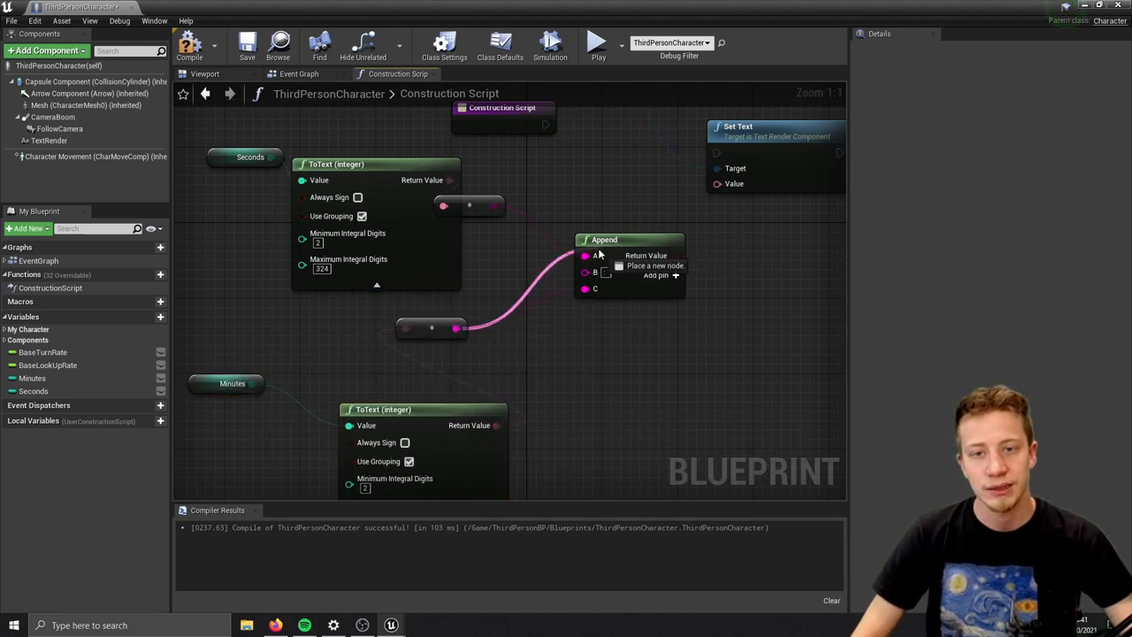
left_click_drag(469, 206, 588, 290)
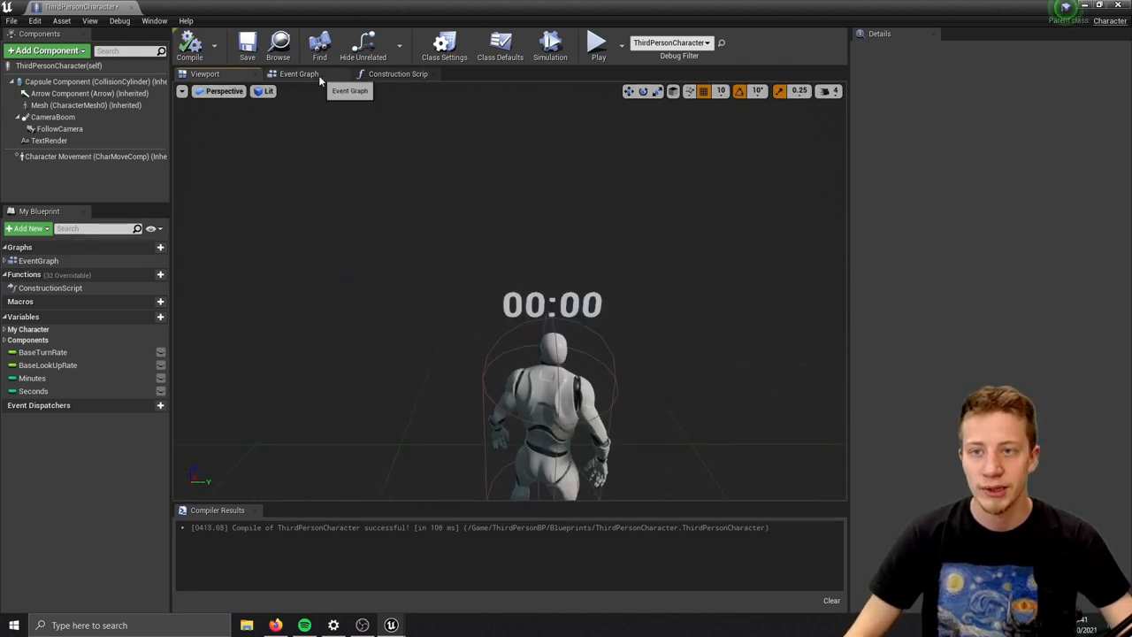
In the Event Graph, have BeginPlay set a looping 1.0-second Stopwatch timer
left_click(299, 74)
type("event")
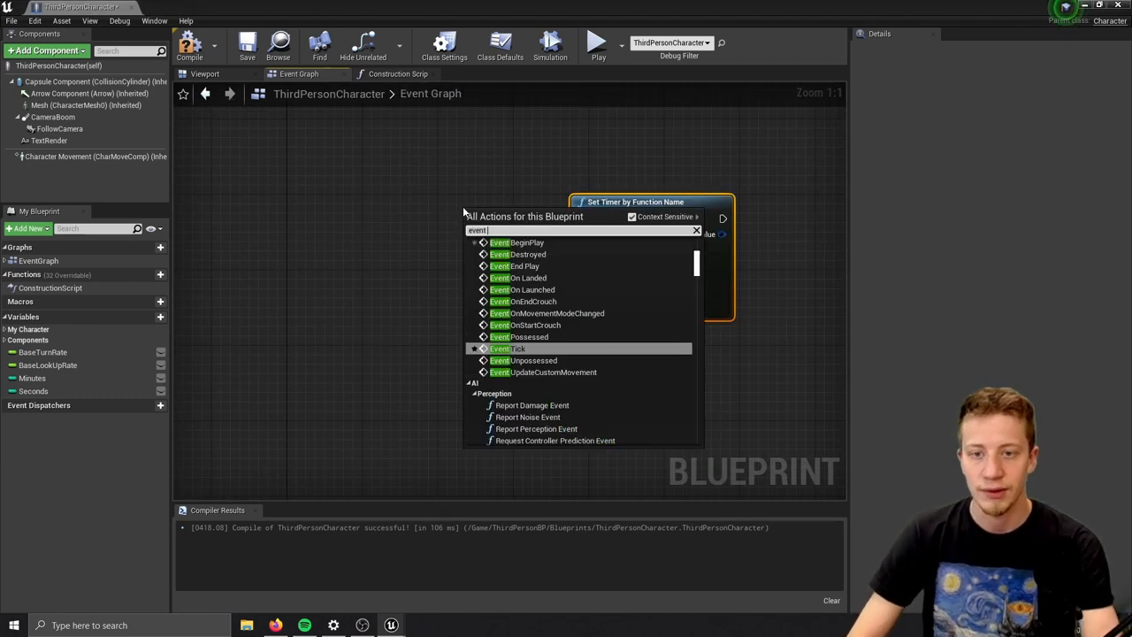
left_click(517, 242)
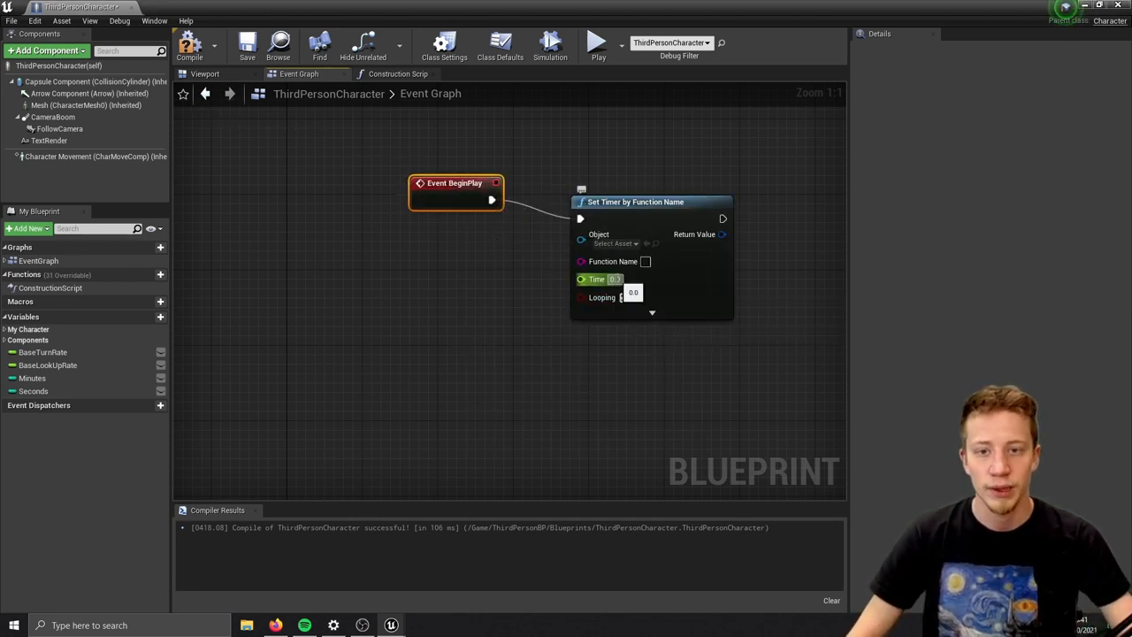
left_click(625, 297)
type("Stopwatch")
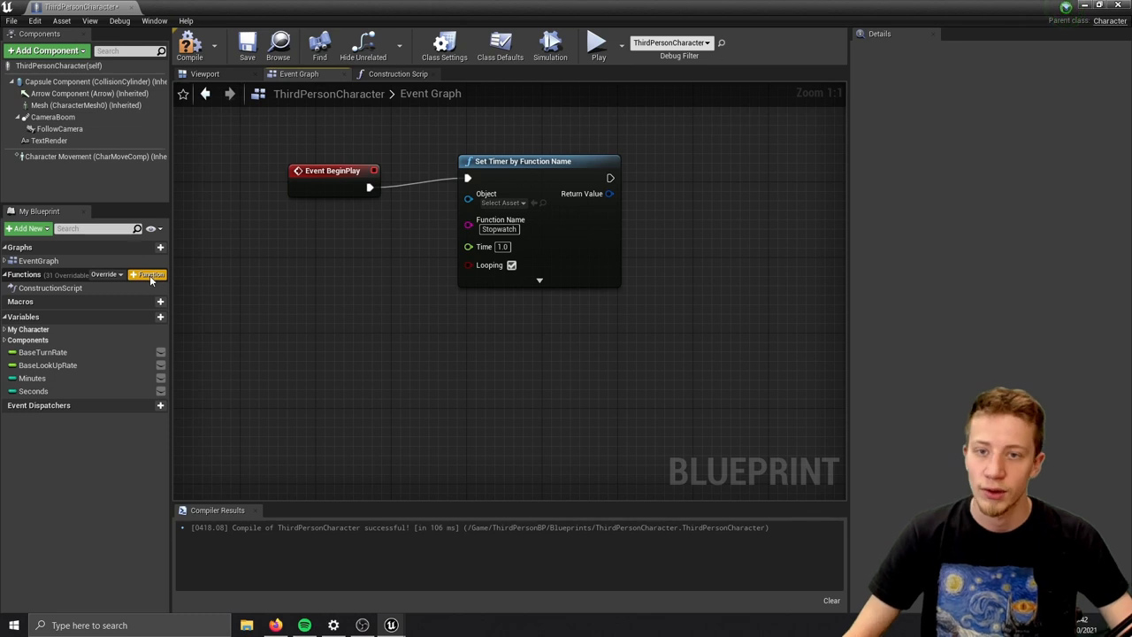
Create the Stopwatch function with a Seconds getter feeding an Increment Int node
double_click(499, 229)
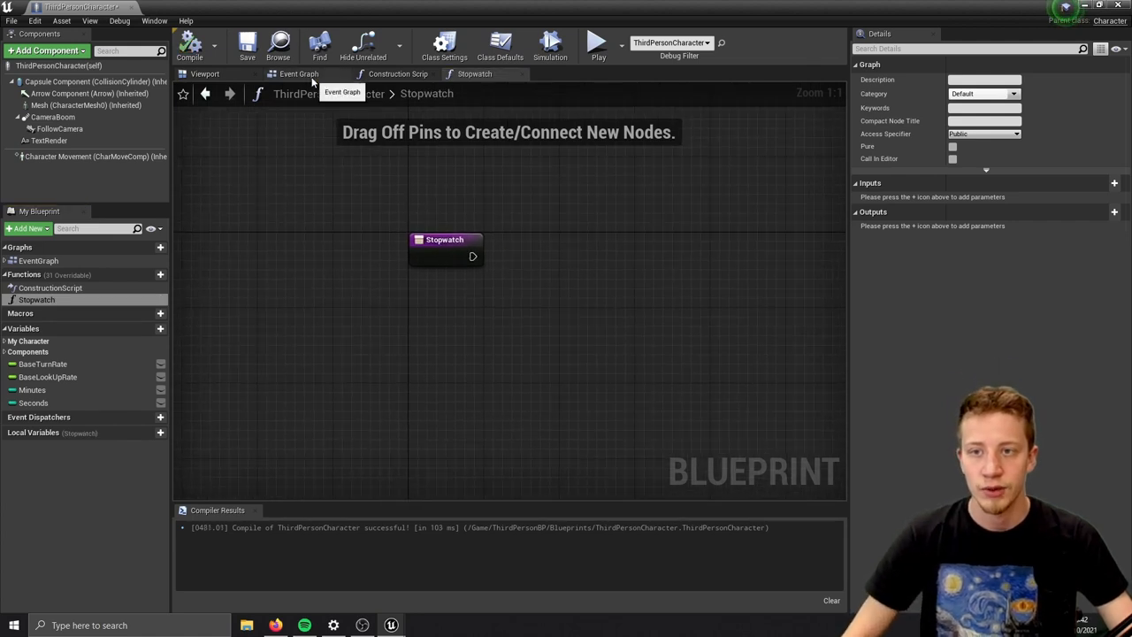
left_click(296, 73)
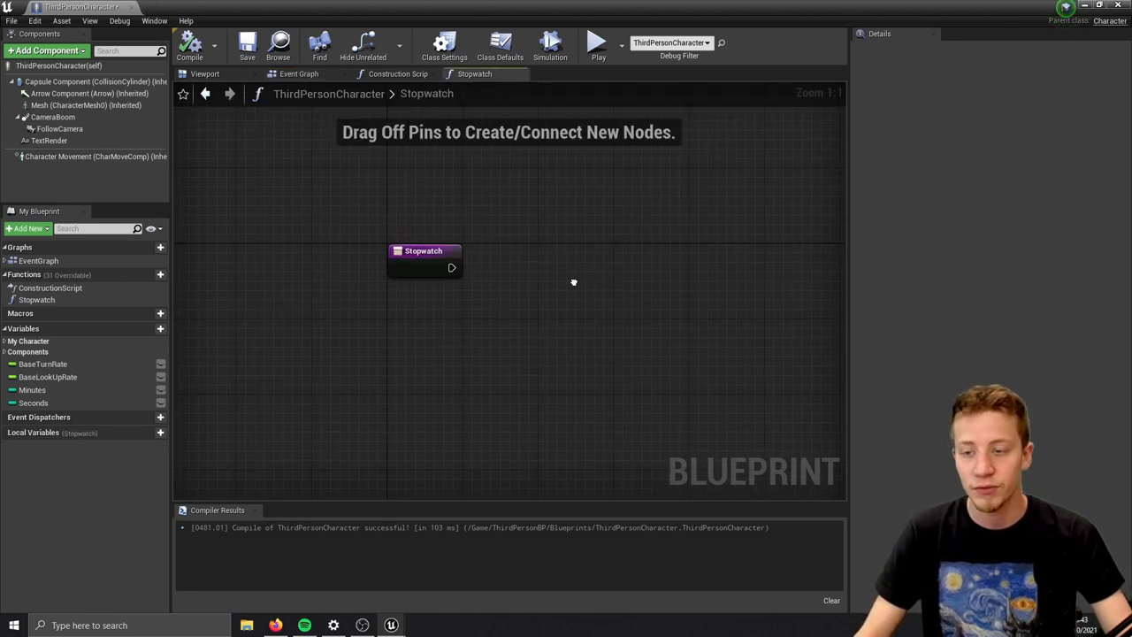
left_click(35, 403)
type("+")
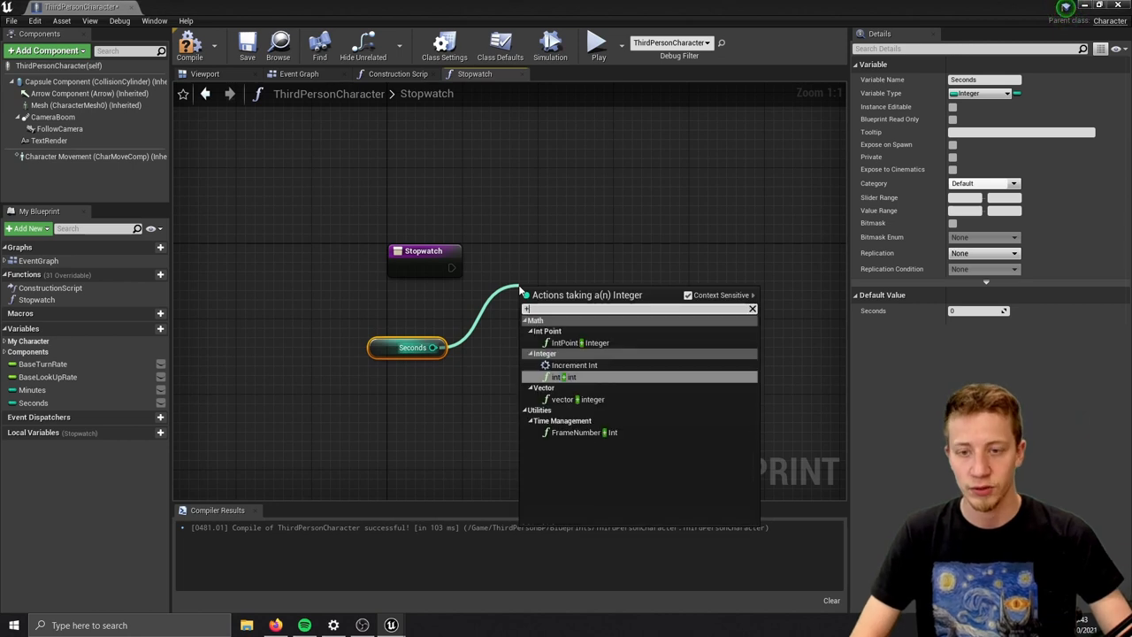
left_click(563, 366)
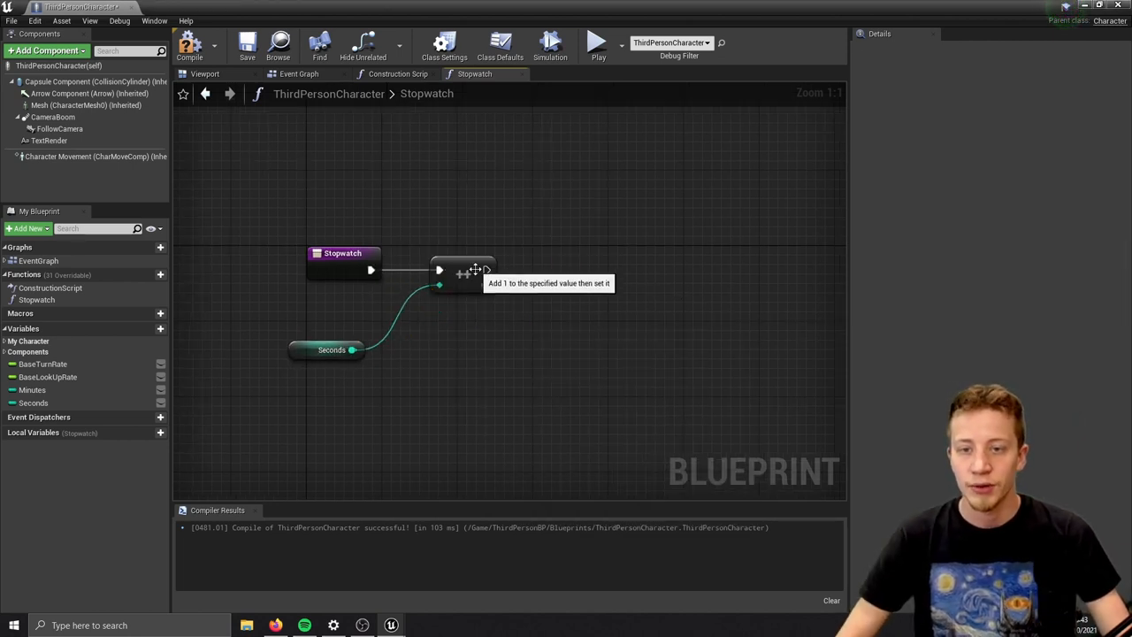
mouse_move(499, 340)
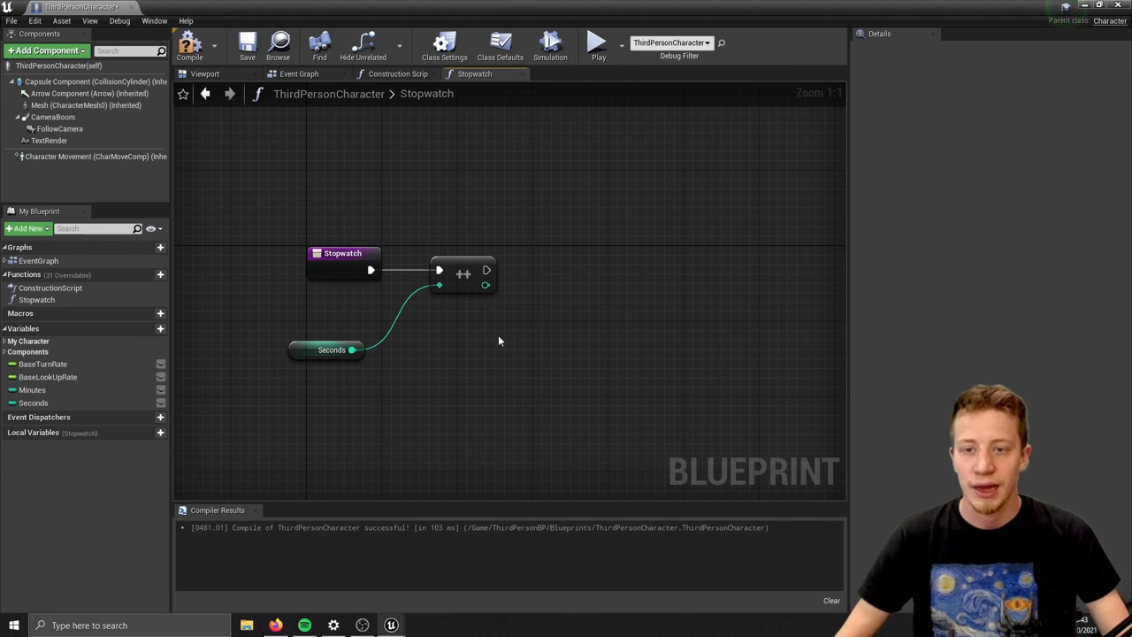
Add a Branch on Seconds equals 60 that increments Minutes when true
left_click_drag(488, 270, 606, 272)
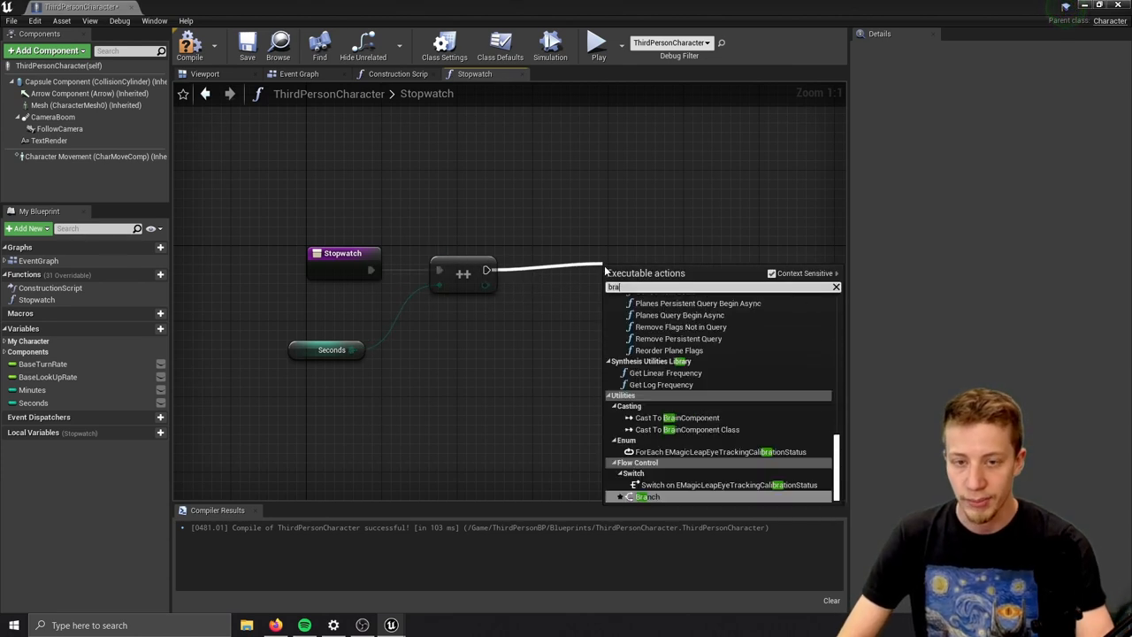
left_click(643, 496)
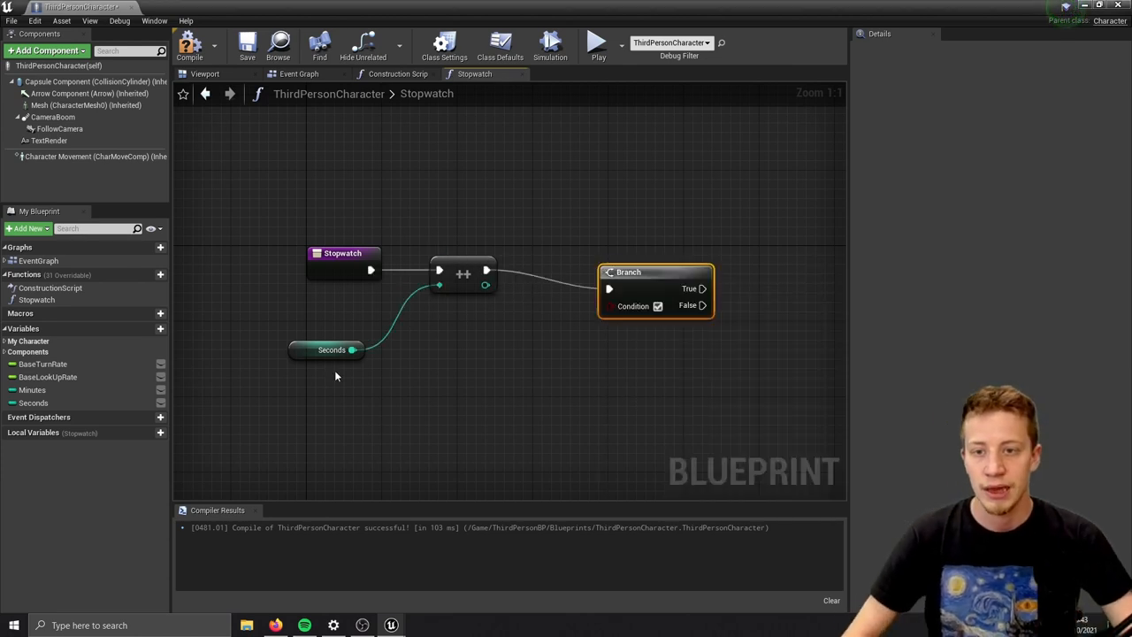
left_click_drag(354, 350, 455, 356)
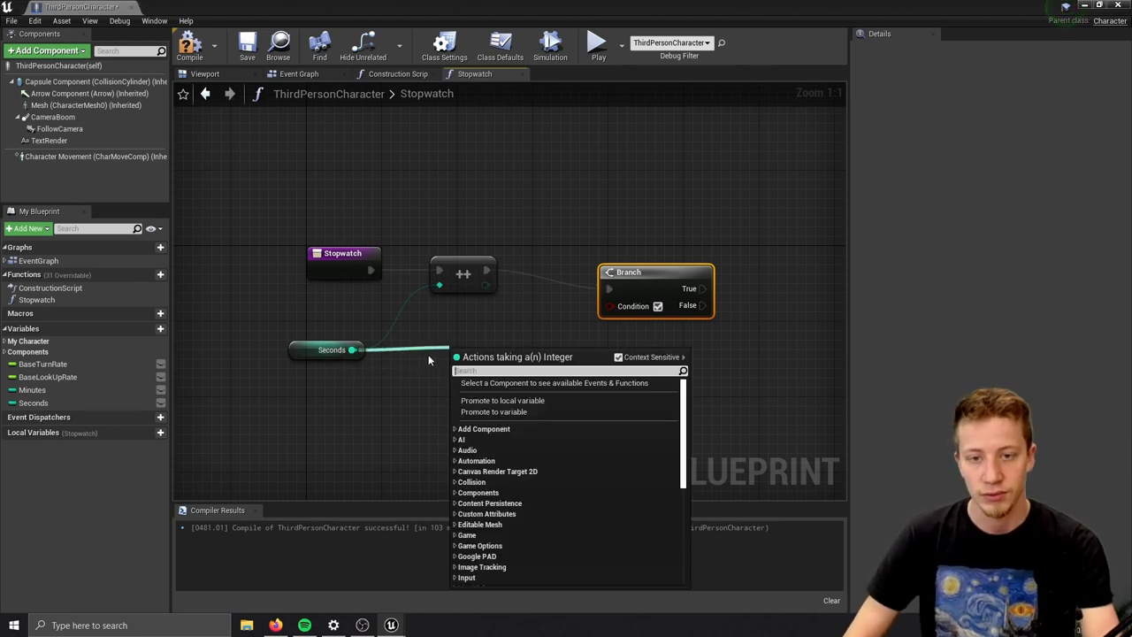
type("int")
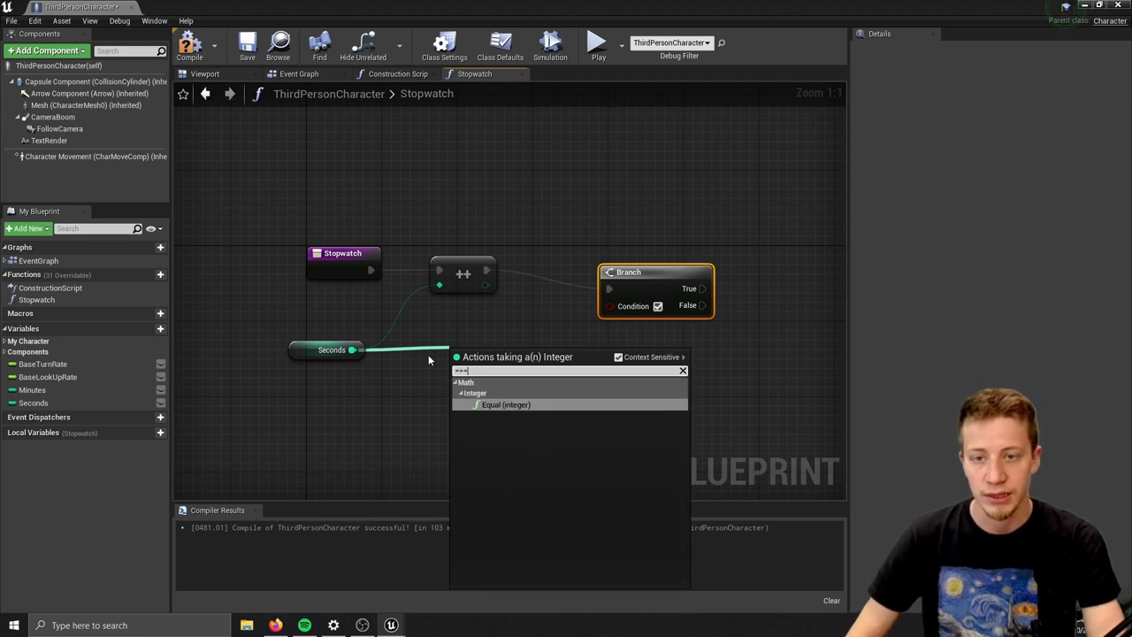
left_click(506, 404)
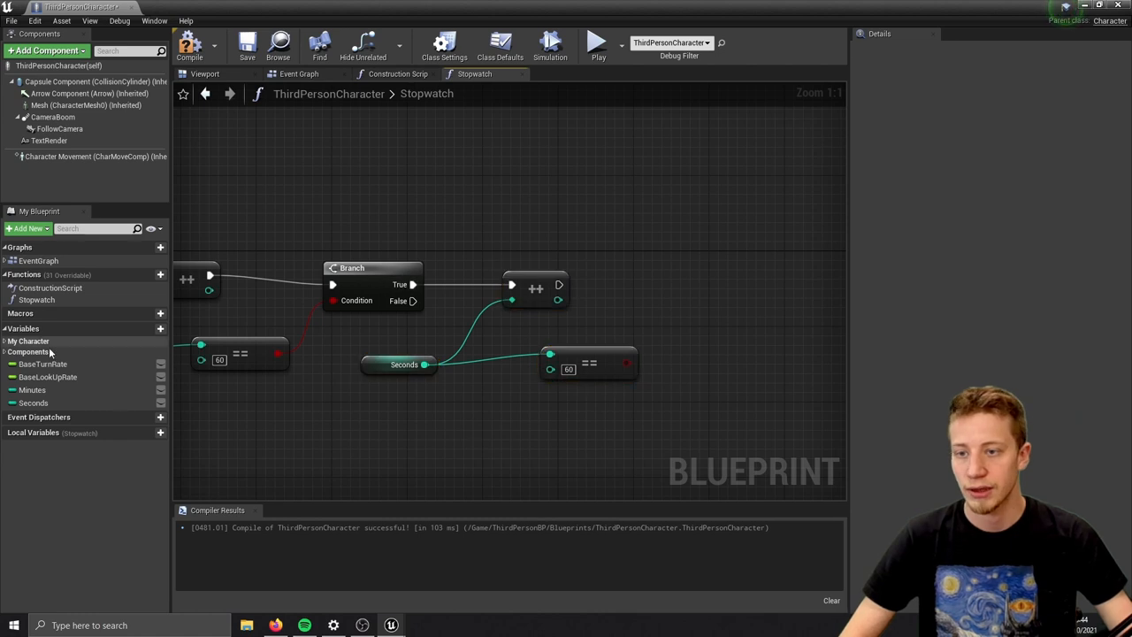
left_click(33, 389)
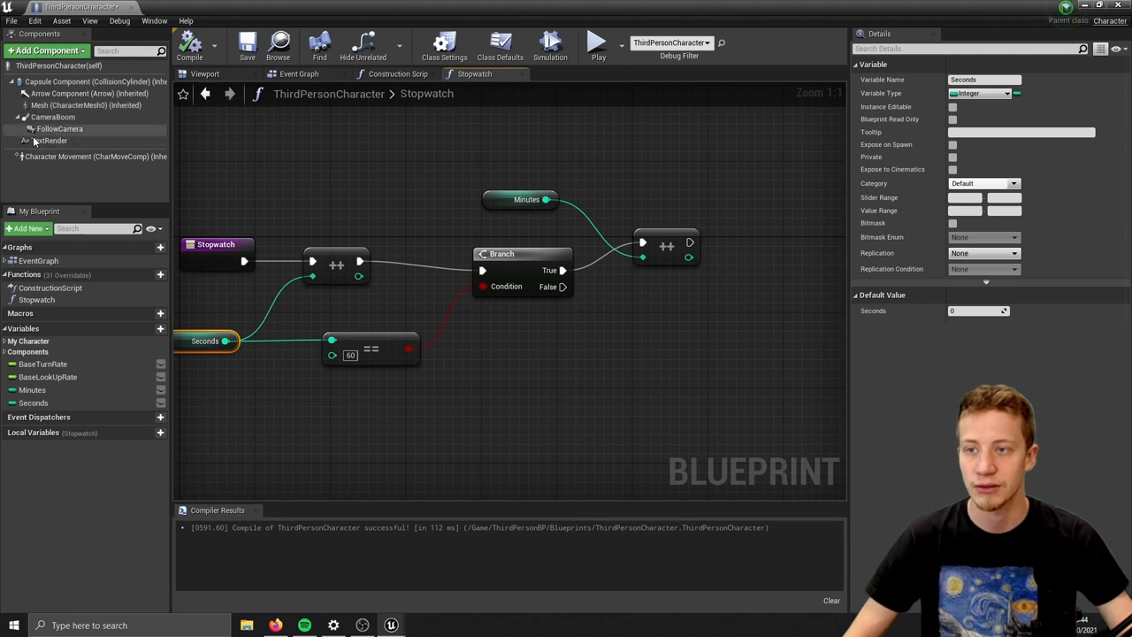
Collapse the Construction Script's text-building nodes into a SetTime macro
left_click(395, 73)
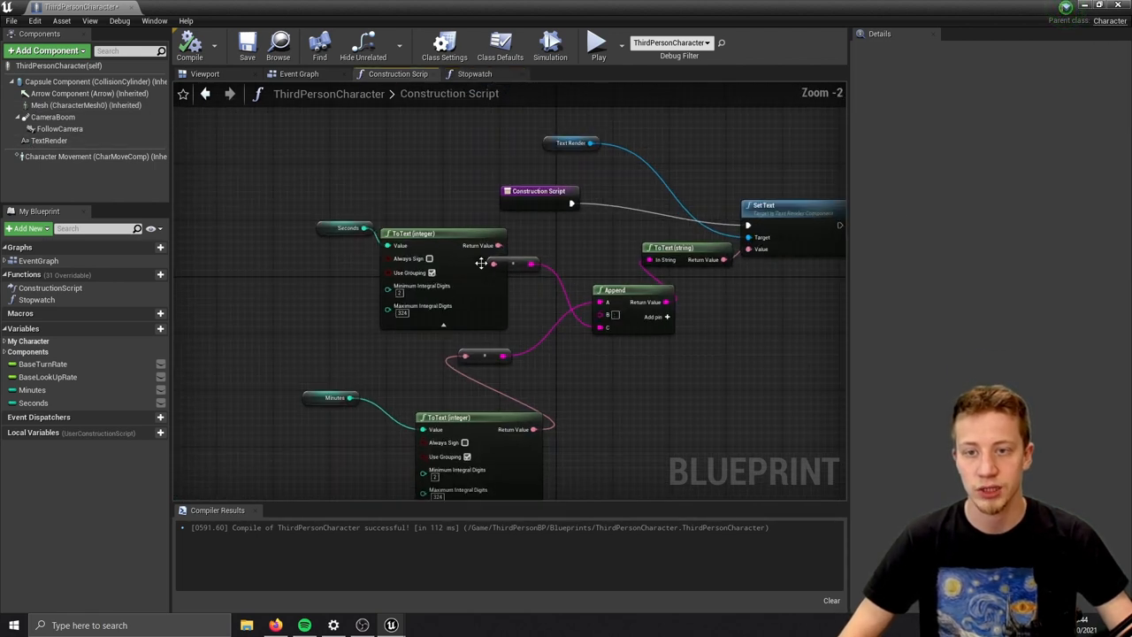
scroll("down", 3)
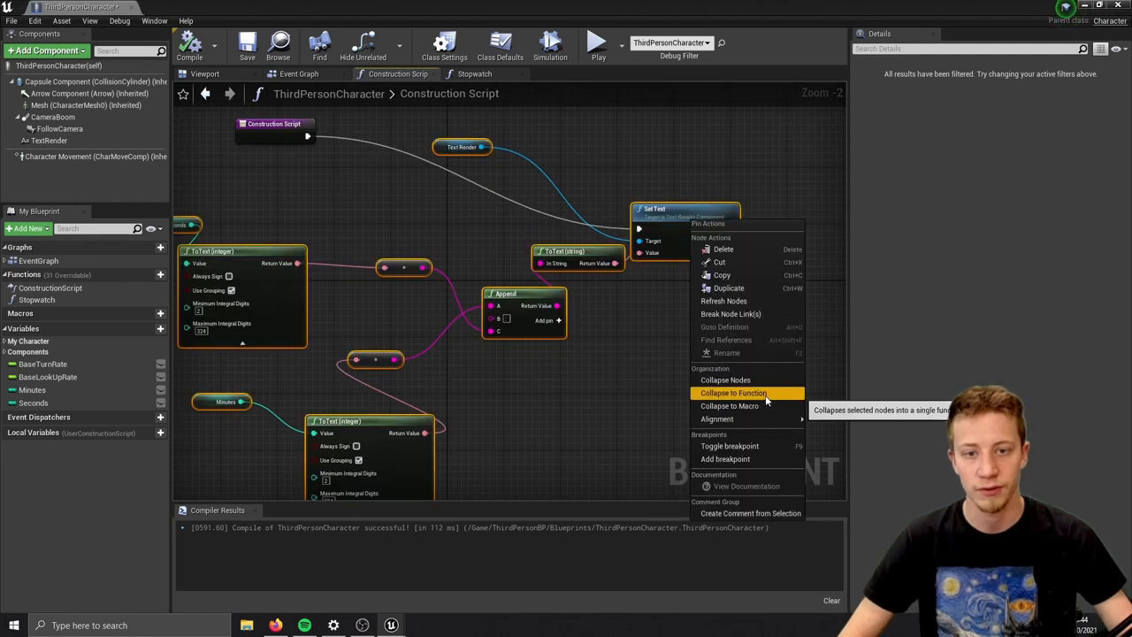
left_click(735, 405)
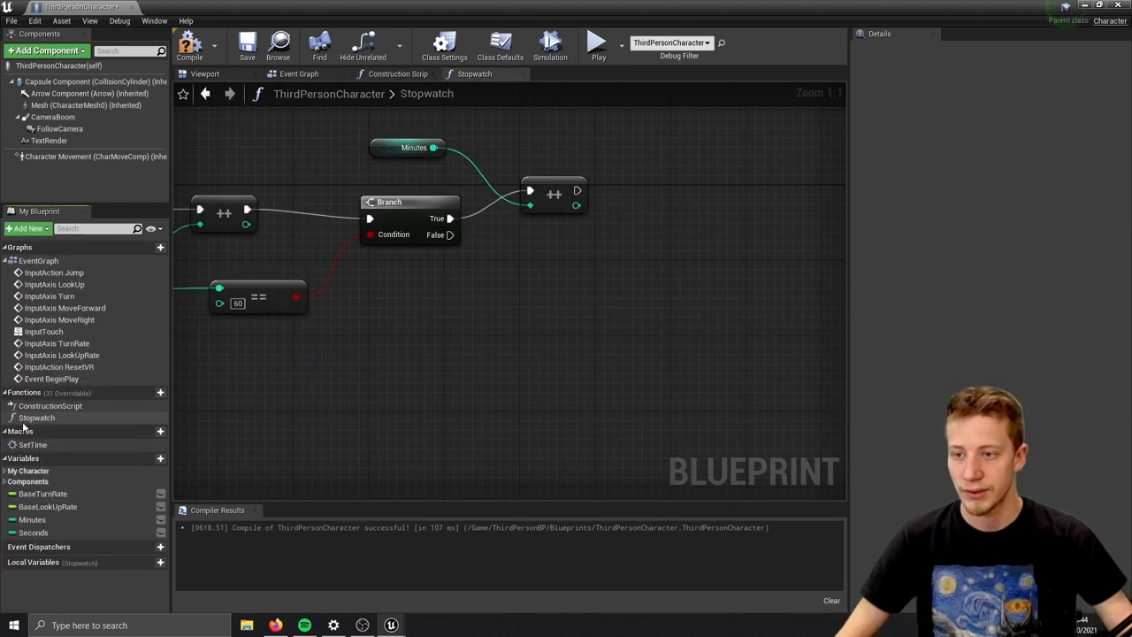
Place a SetTime macro node into the Stopwatch function graph
left_click_drag(33, 444, 526, 343)
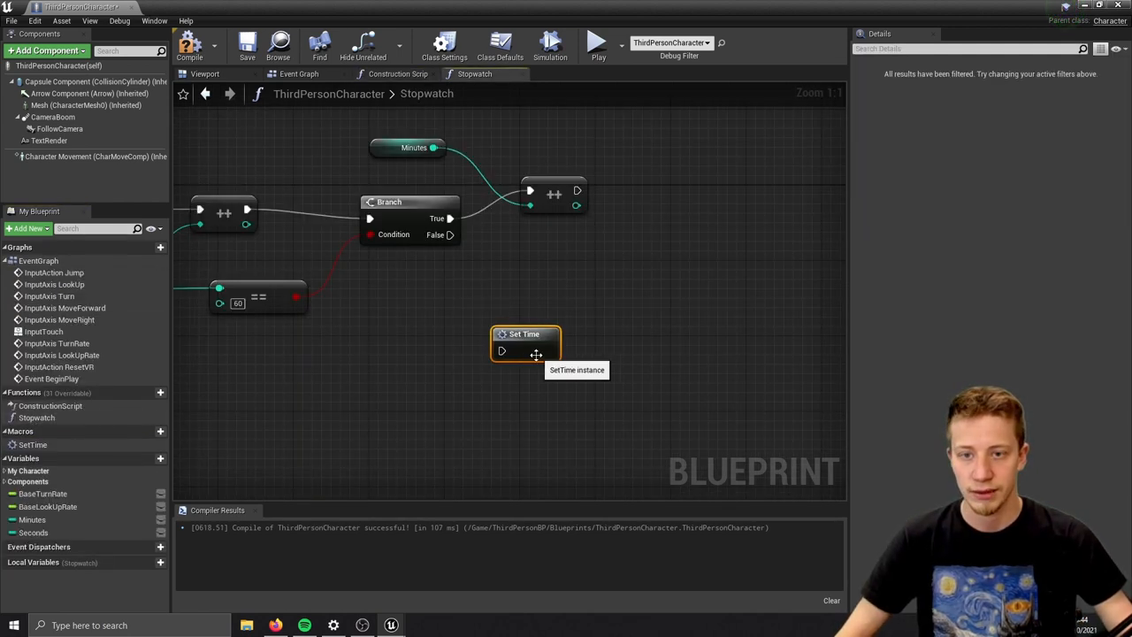
left_click_drag(526, 343, 544, 352)
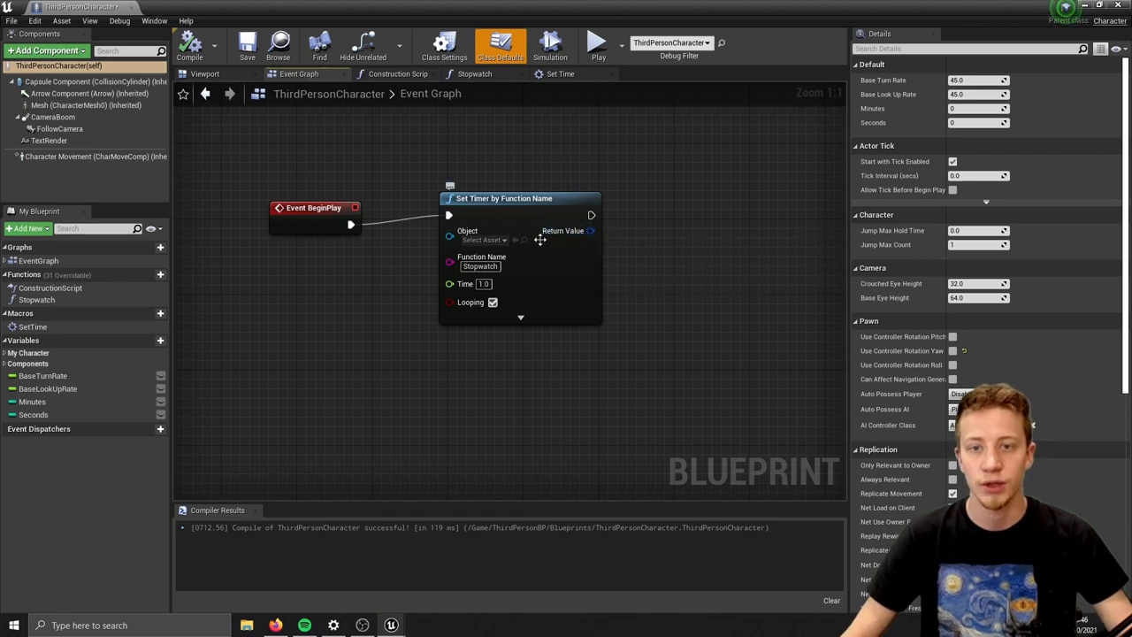
Promote the BeginPlay timer's return value handle to a new variable named TimerRef
right_click(591, 215)
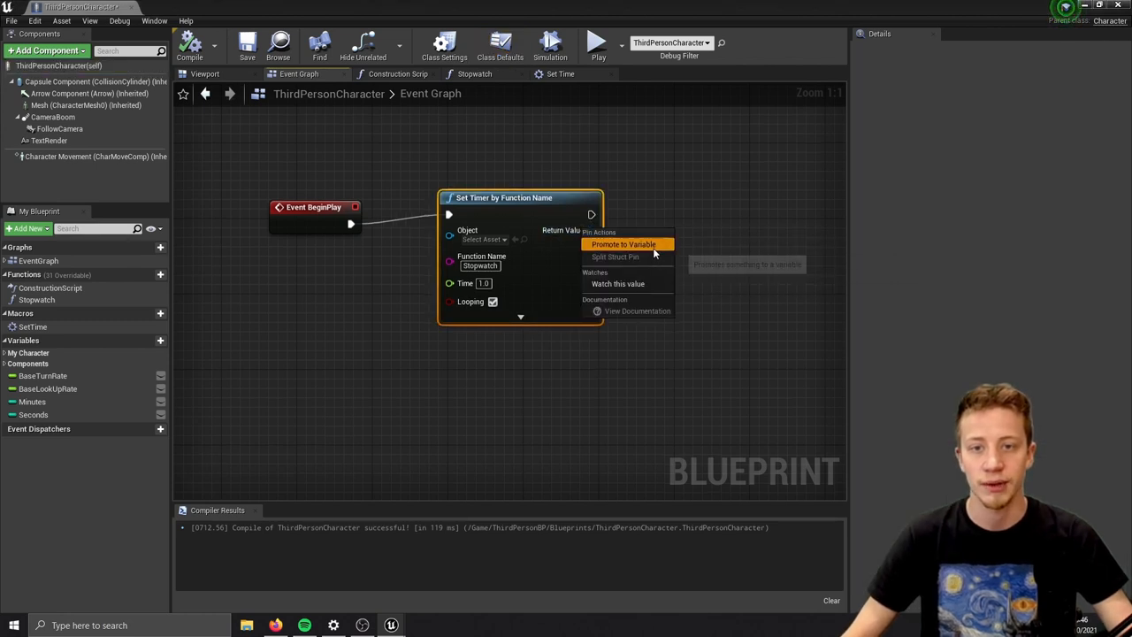
left_click(625, 244)
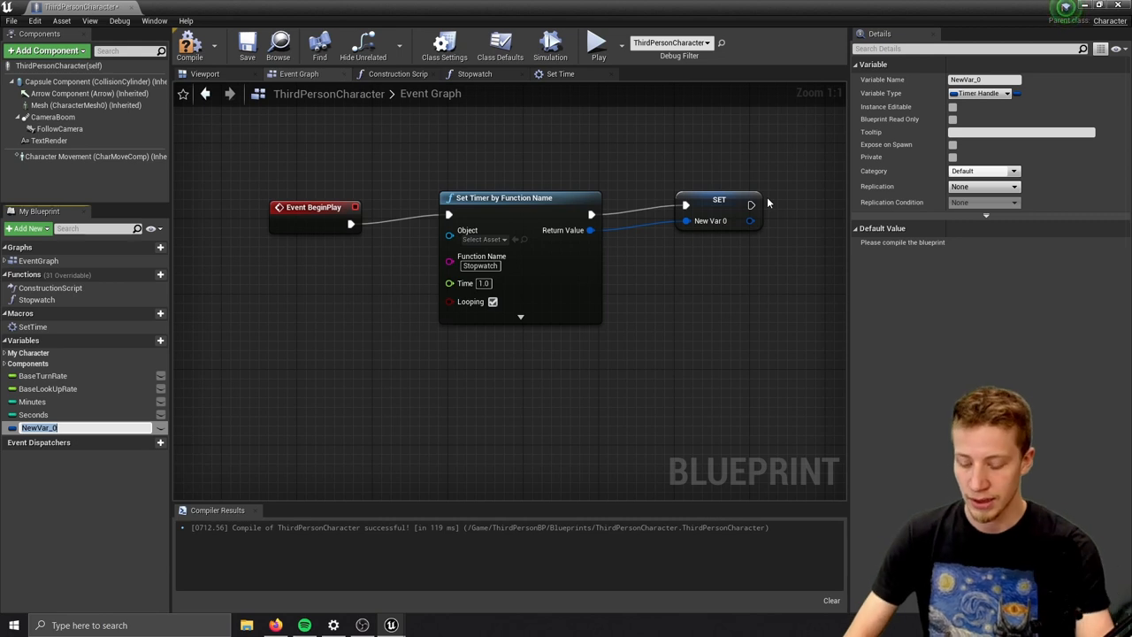
type("TimerRef")
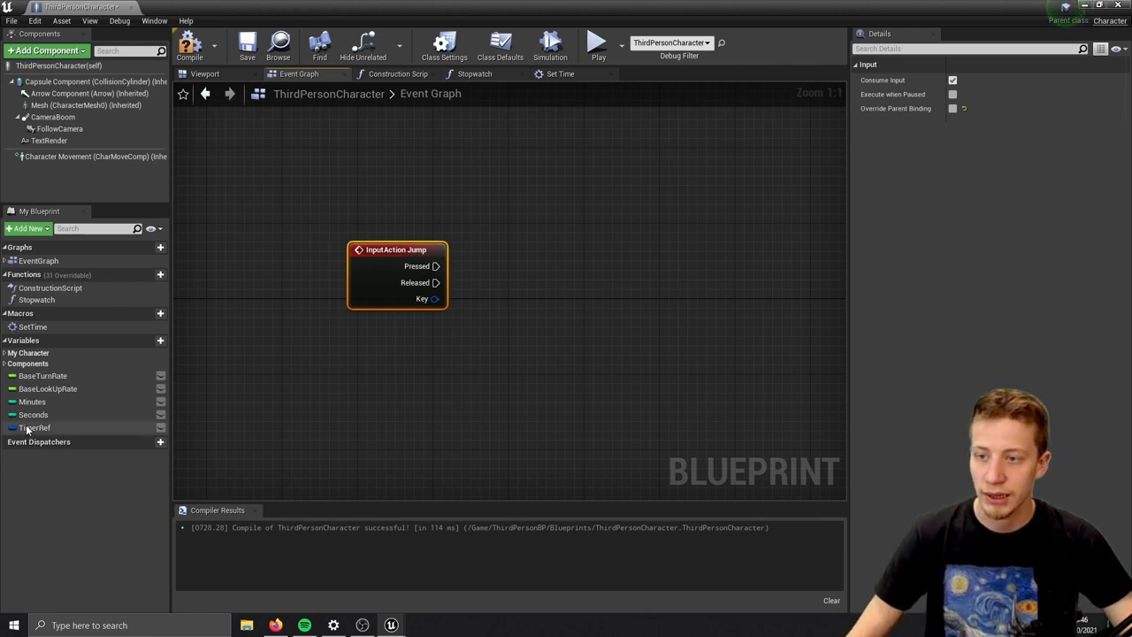
Place a TimerRef getter and attach an Unpause Timer by Handle node to it
left_click_drag(34, 428, 424, 167)
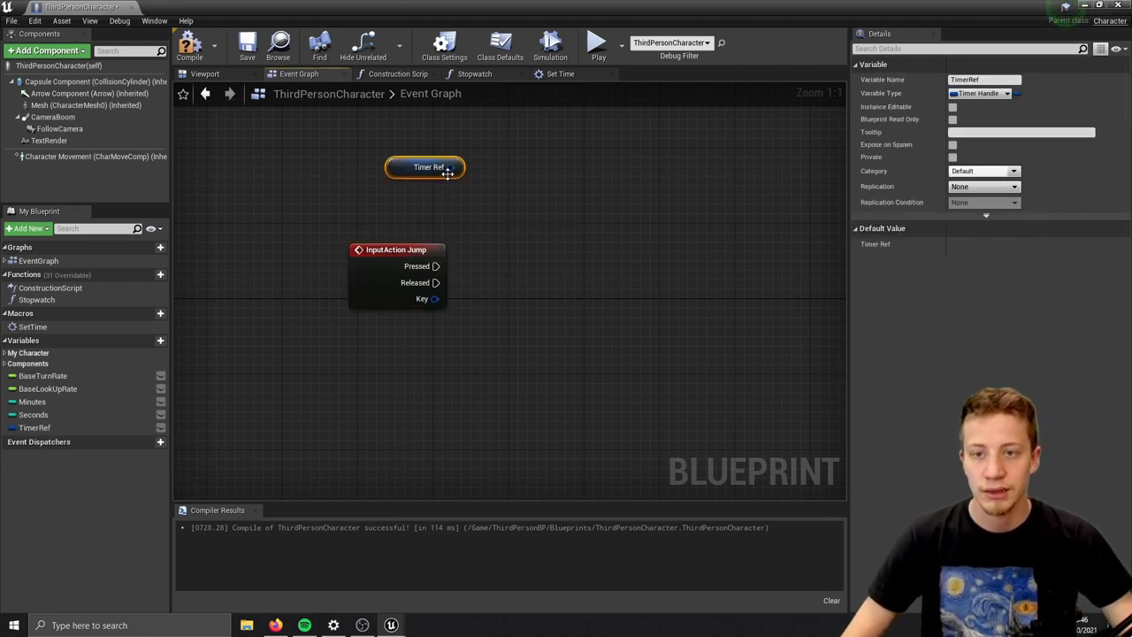
left_click_drag(453, 167, 566, 203)
type("un")
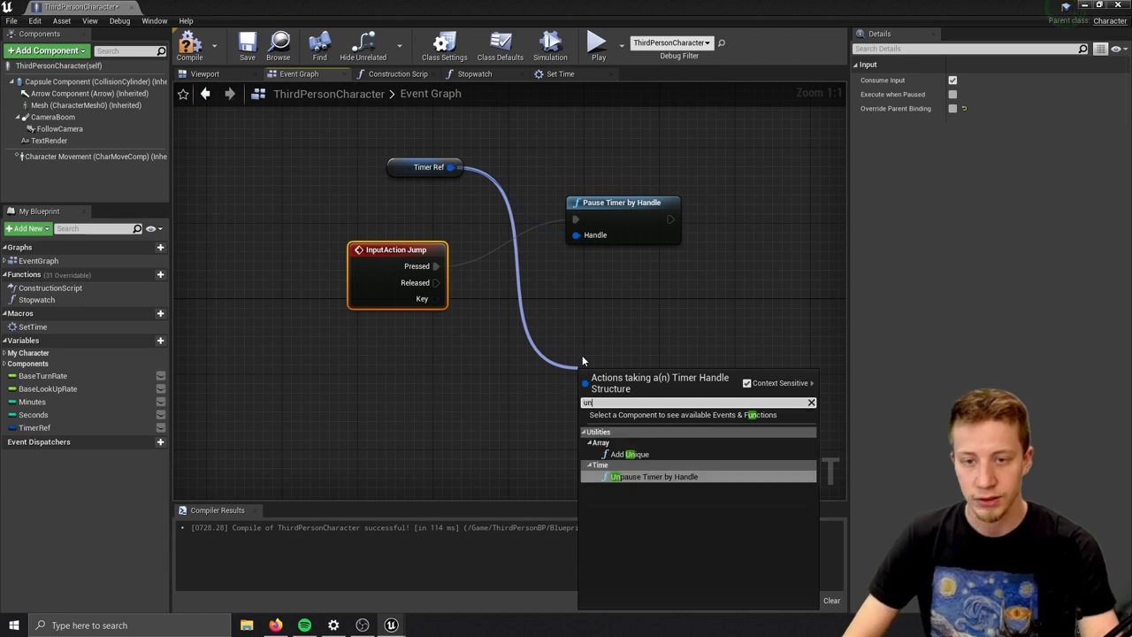
left_click(637, 476)
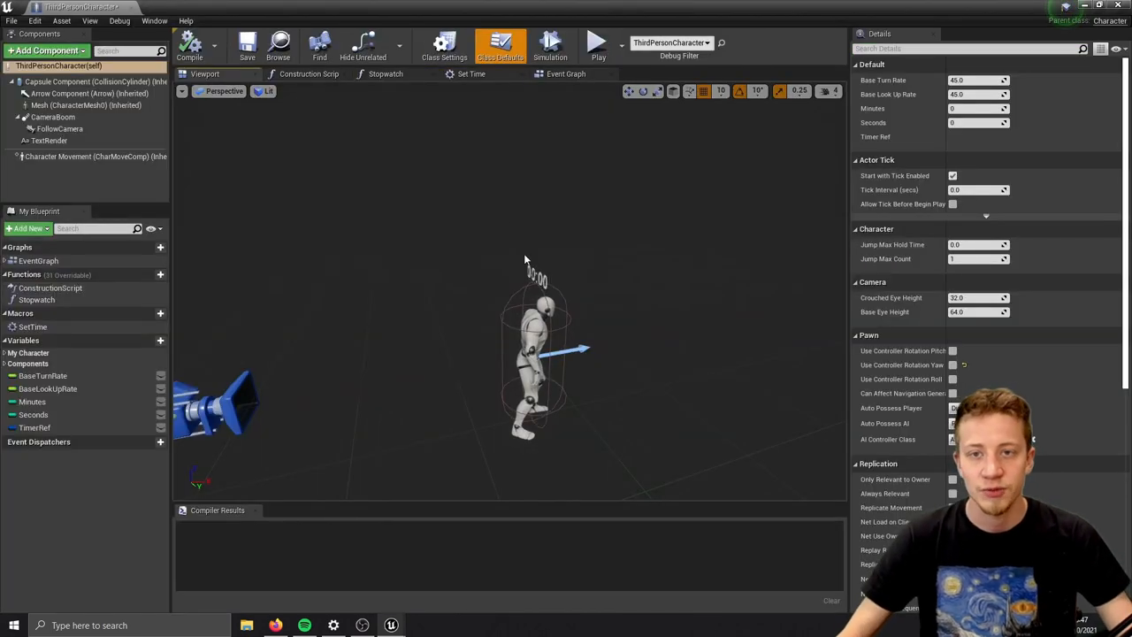
mouse_move(479, 74)
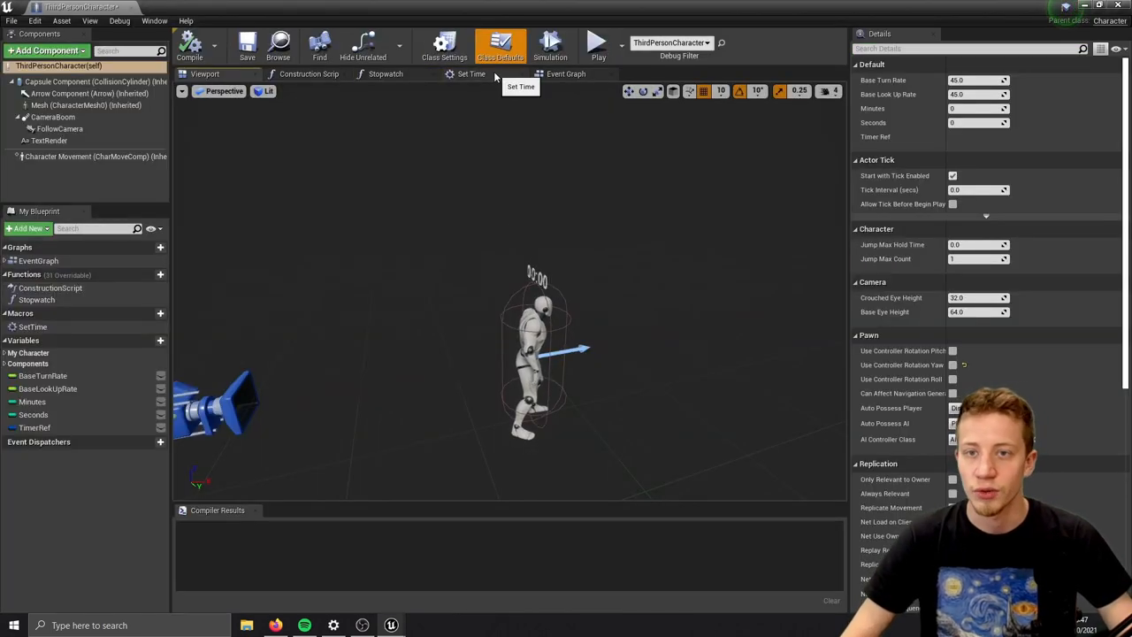
Select TextRender, view the Construction Script, and open the SetTime macro's contents
left_click(48, 140)
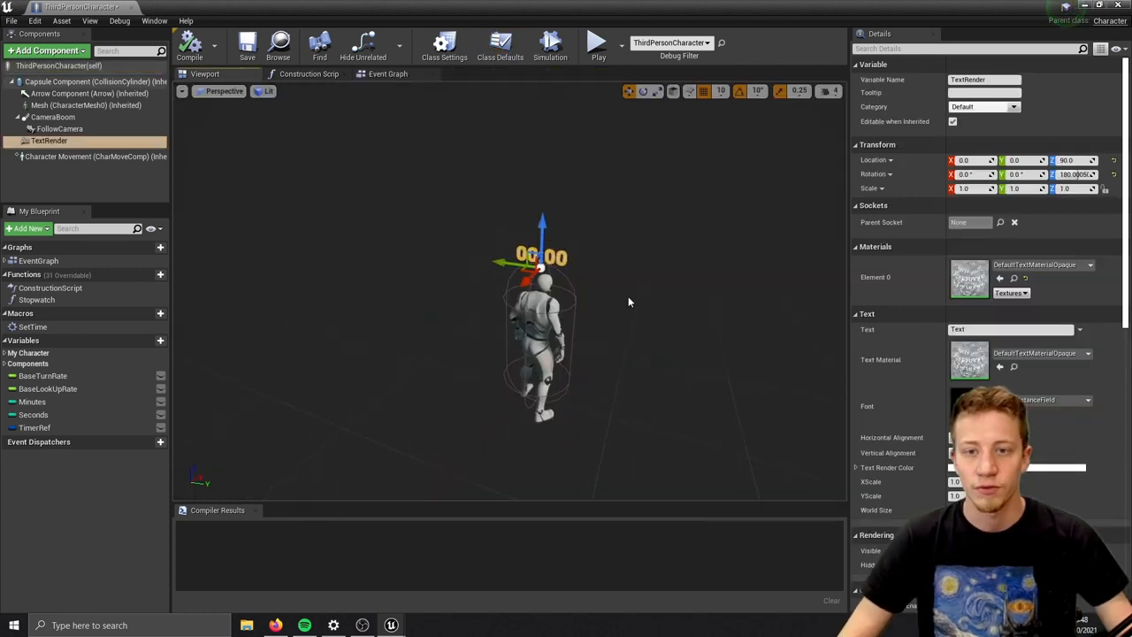
left_click(308, 73)
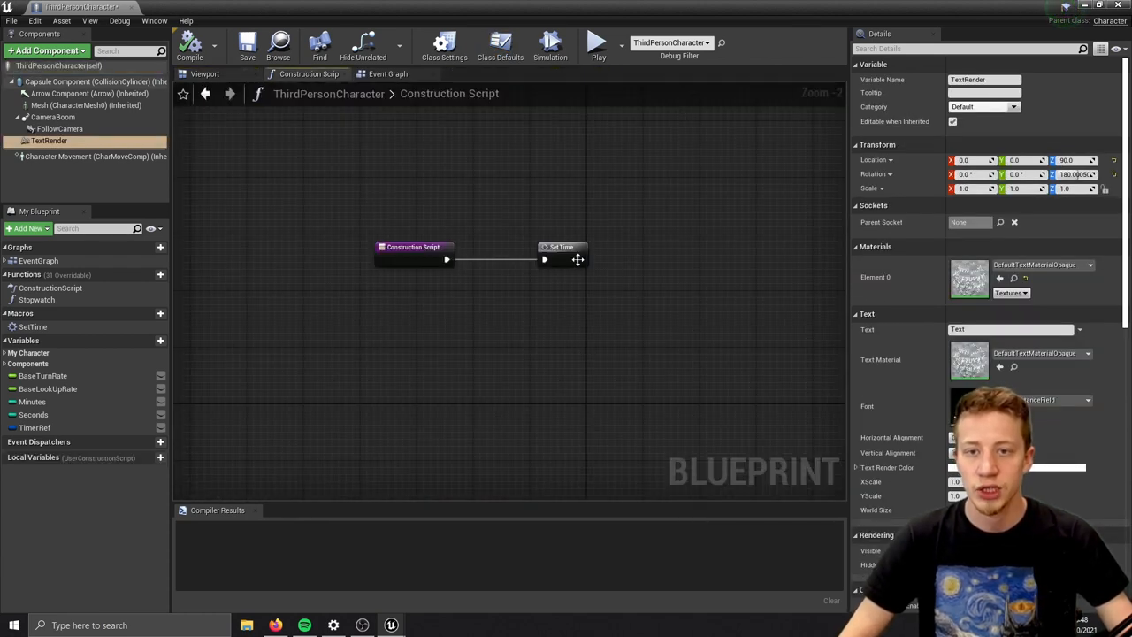
double_click(559, 247)
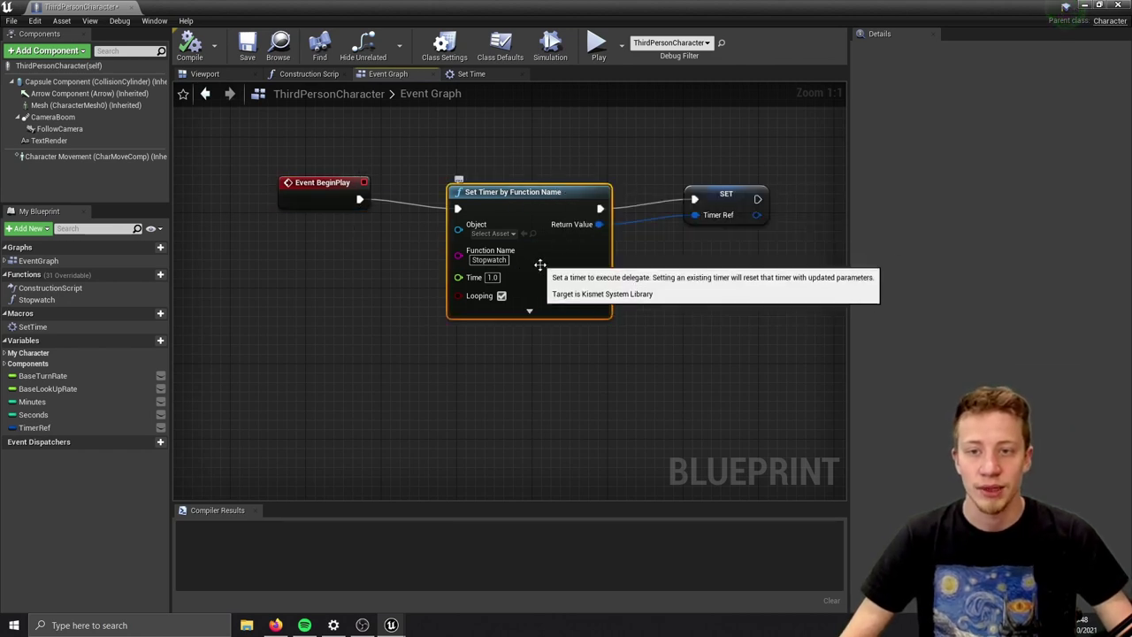
mouse_move(459, 295)
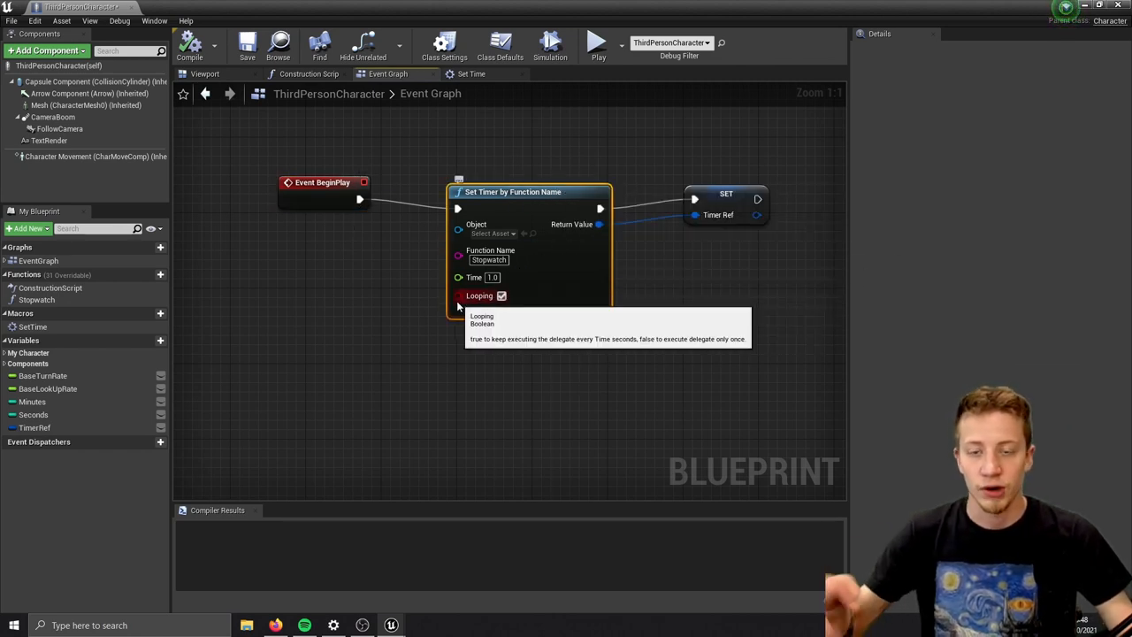
mouse_move(459, 277)
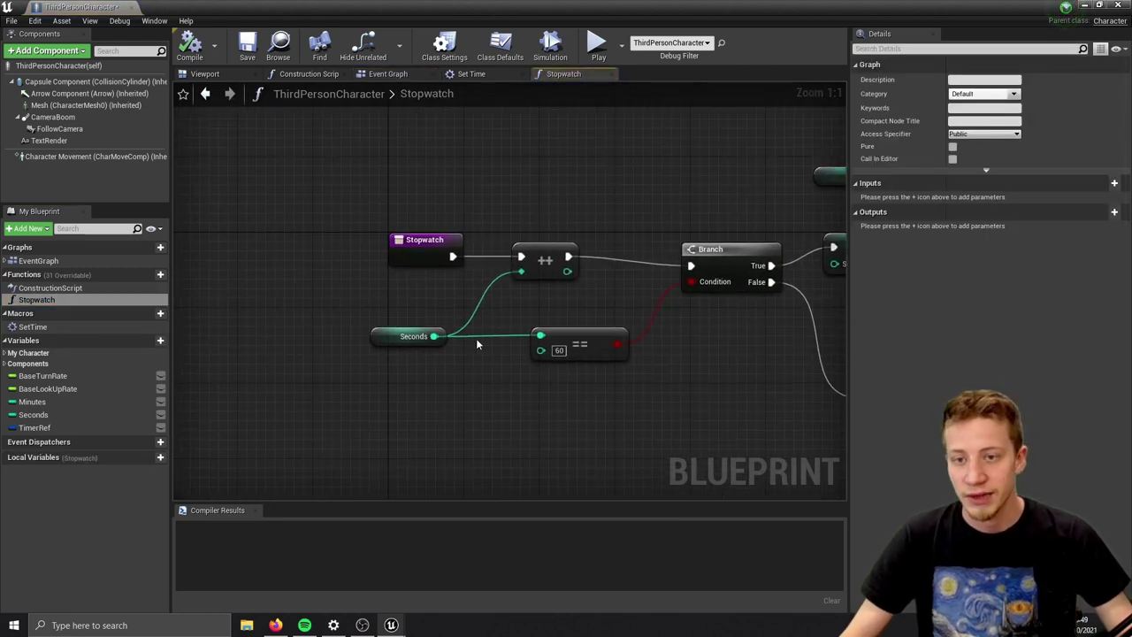
Add SET Seconds = 0 and Set Time nodes, review Jump pause/unpause, then compile
left_click(544, 258)
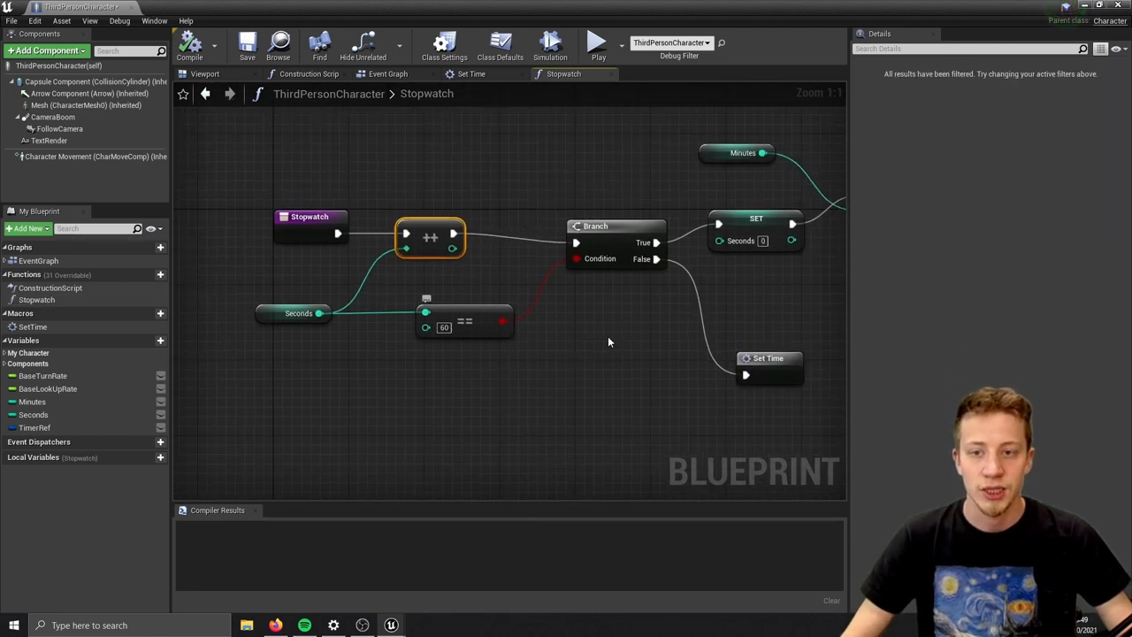
left_click_drag(608, 343, 544, 250)
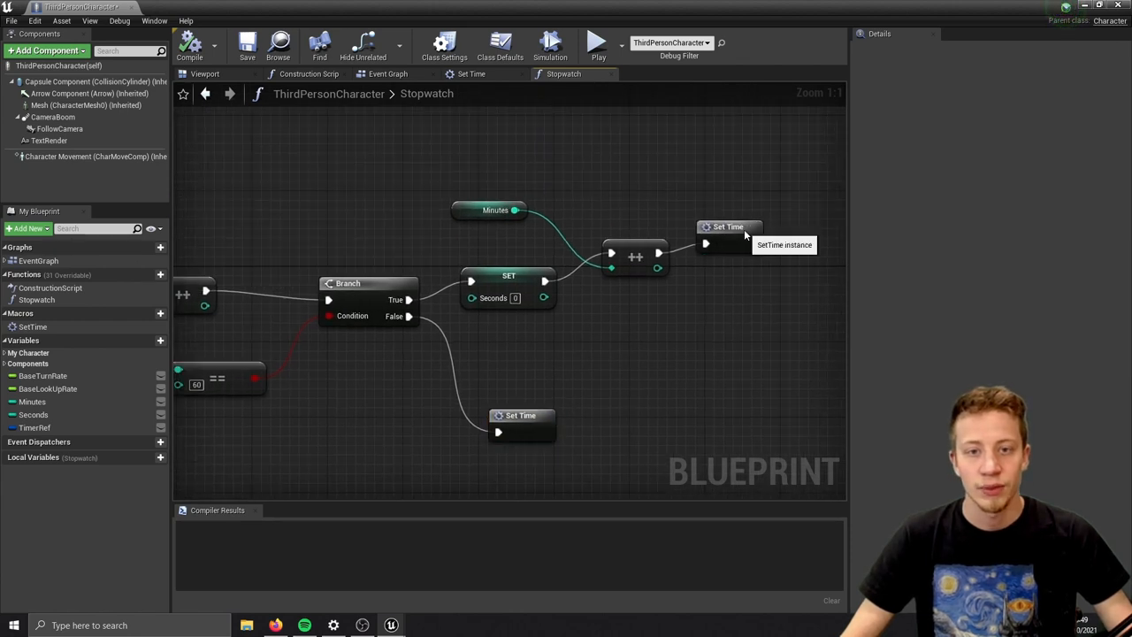
left_click(381, 73)
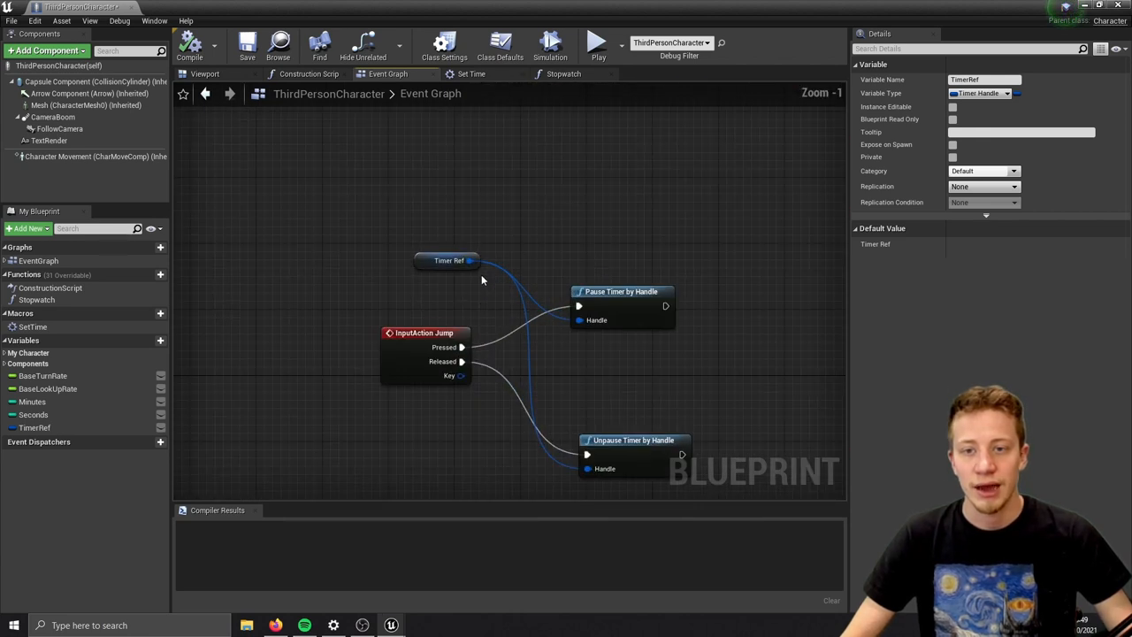
left_click(622, 283)
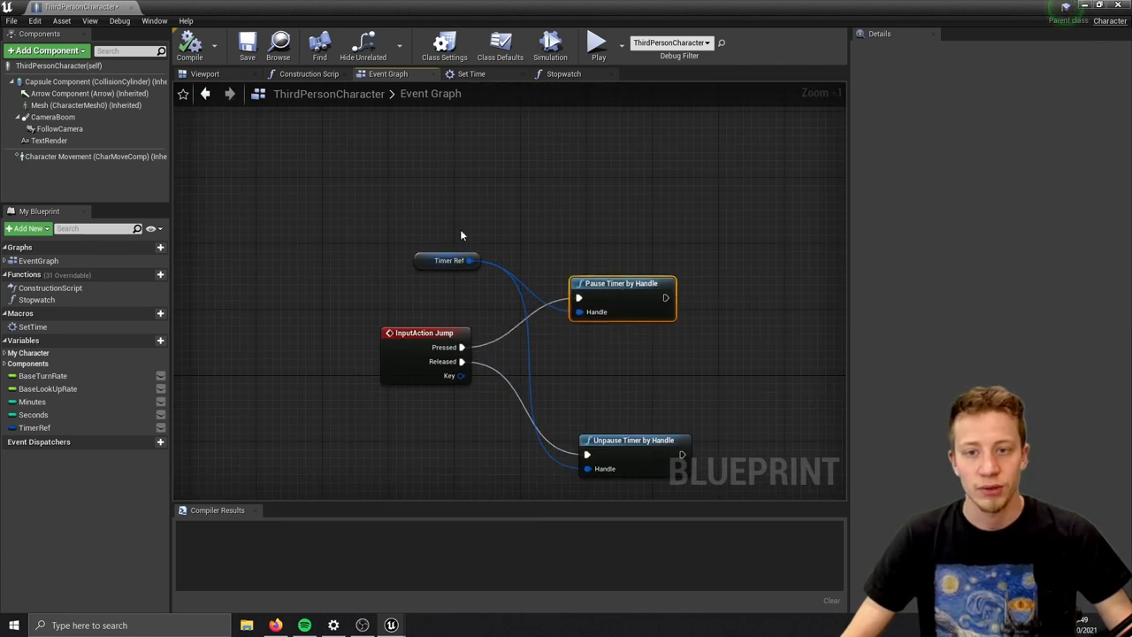
left_click(200, 44)
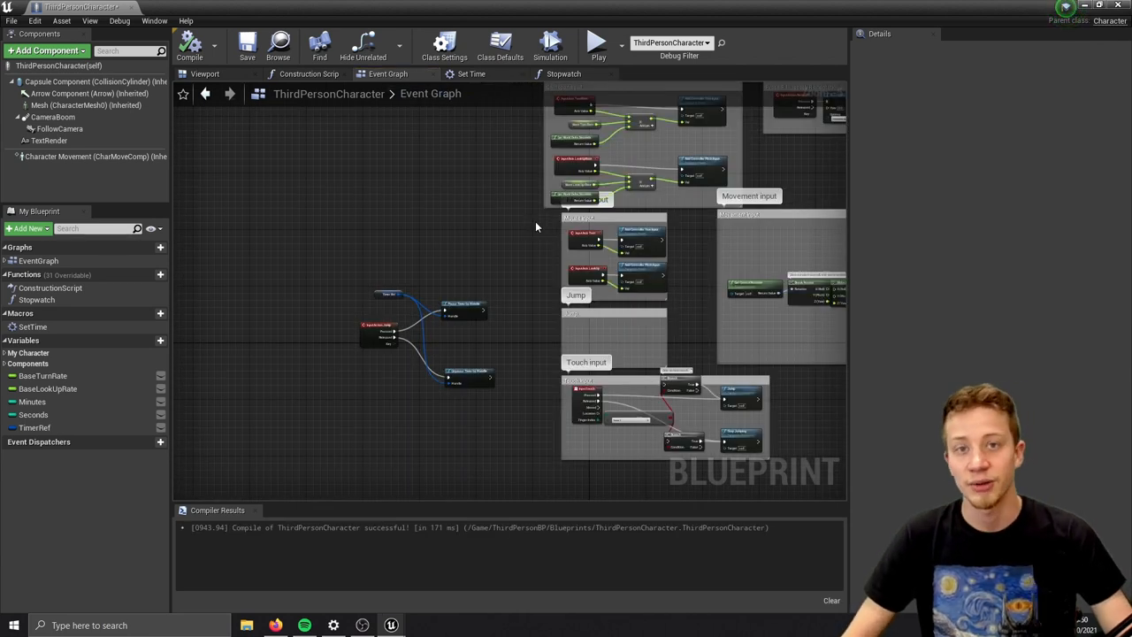